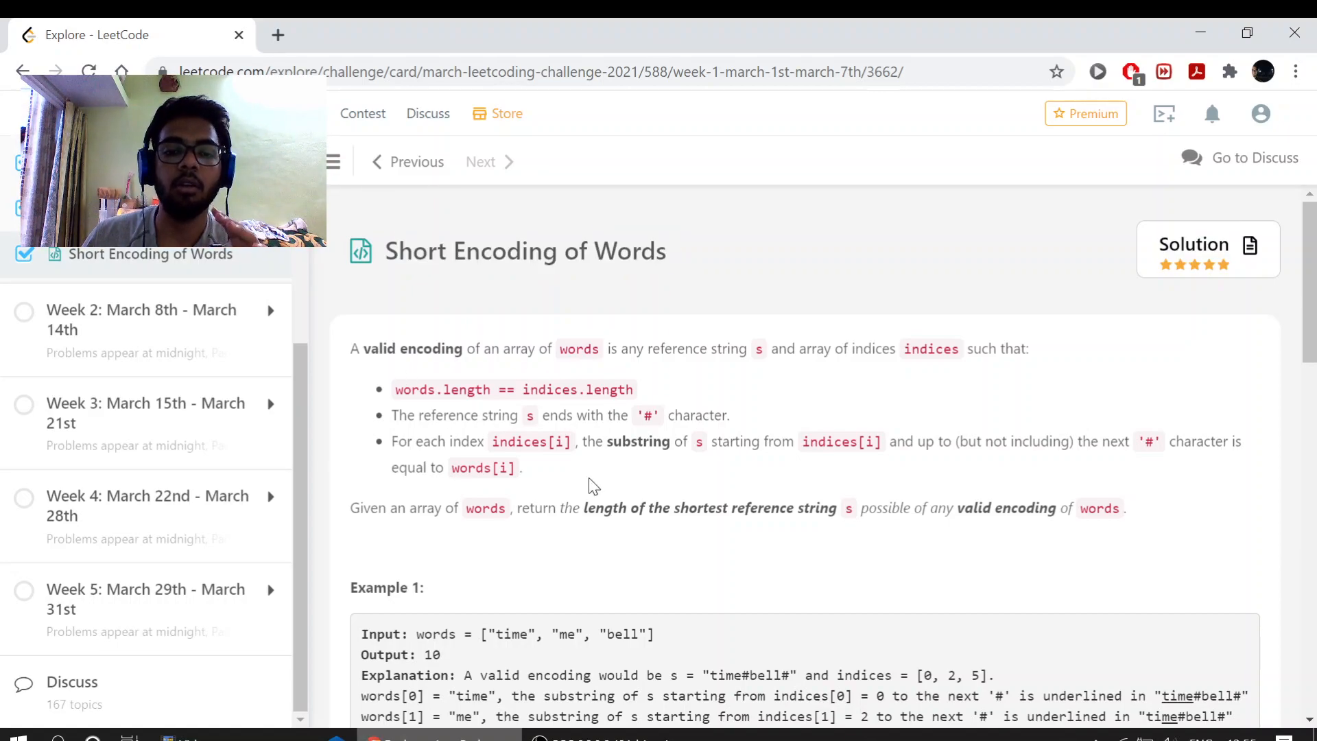
Review the problem and existing code, marking 'time' in the example's encoded string
double_click(484, 508)
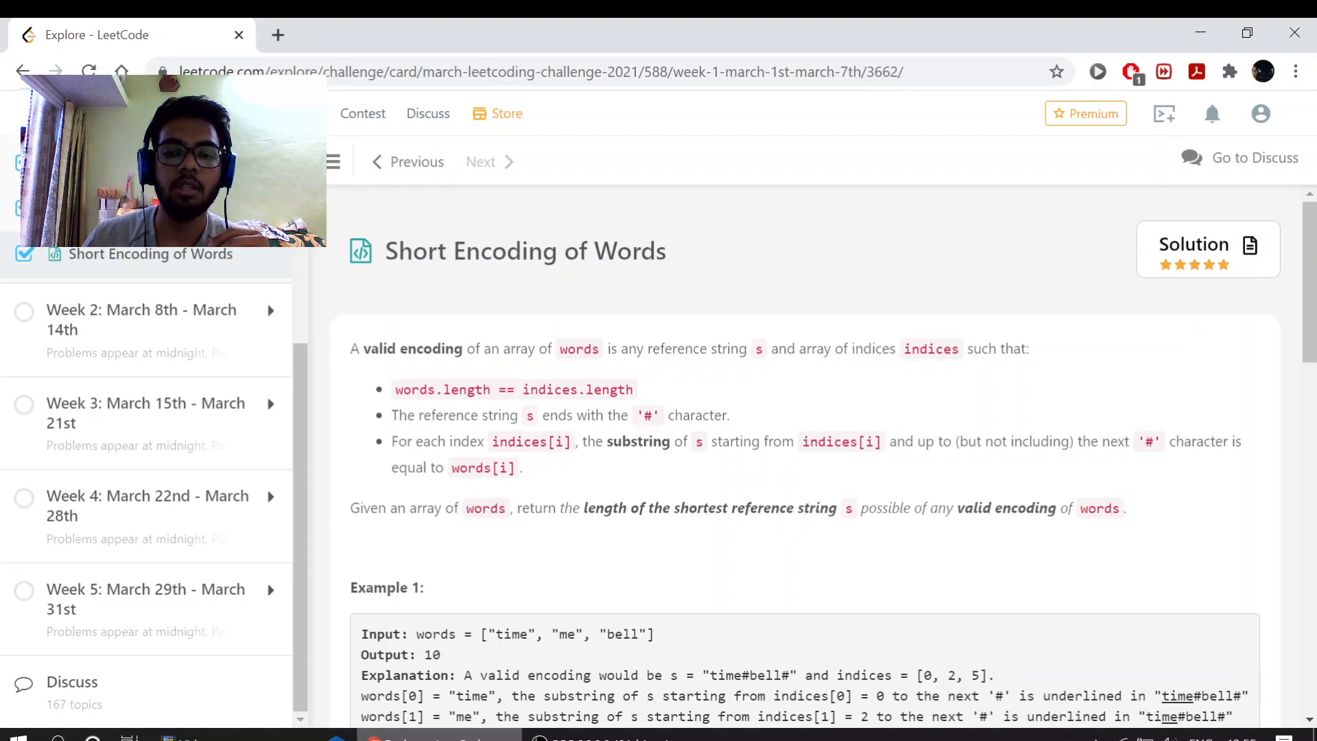
mouse_move(491, 485)
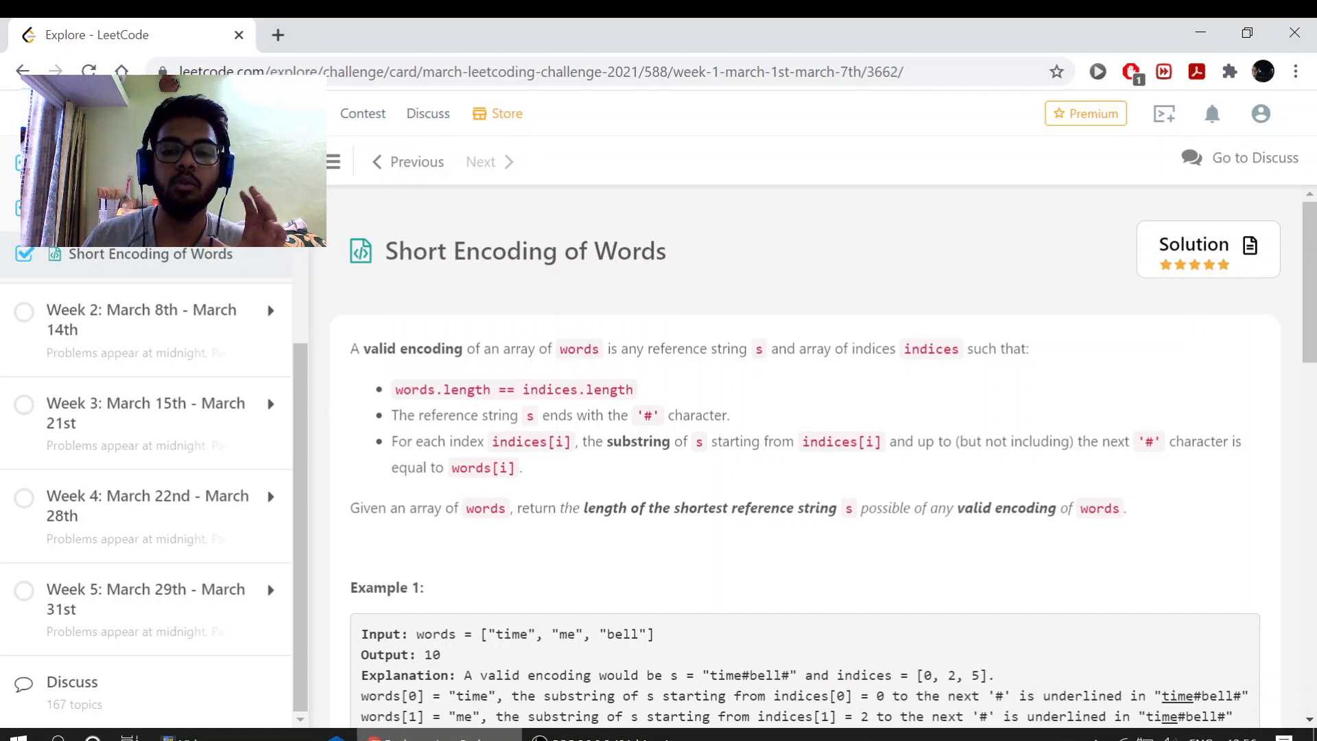
scroll("down", 3)
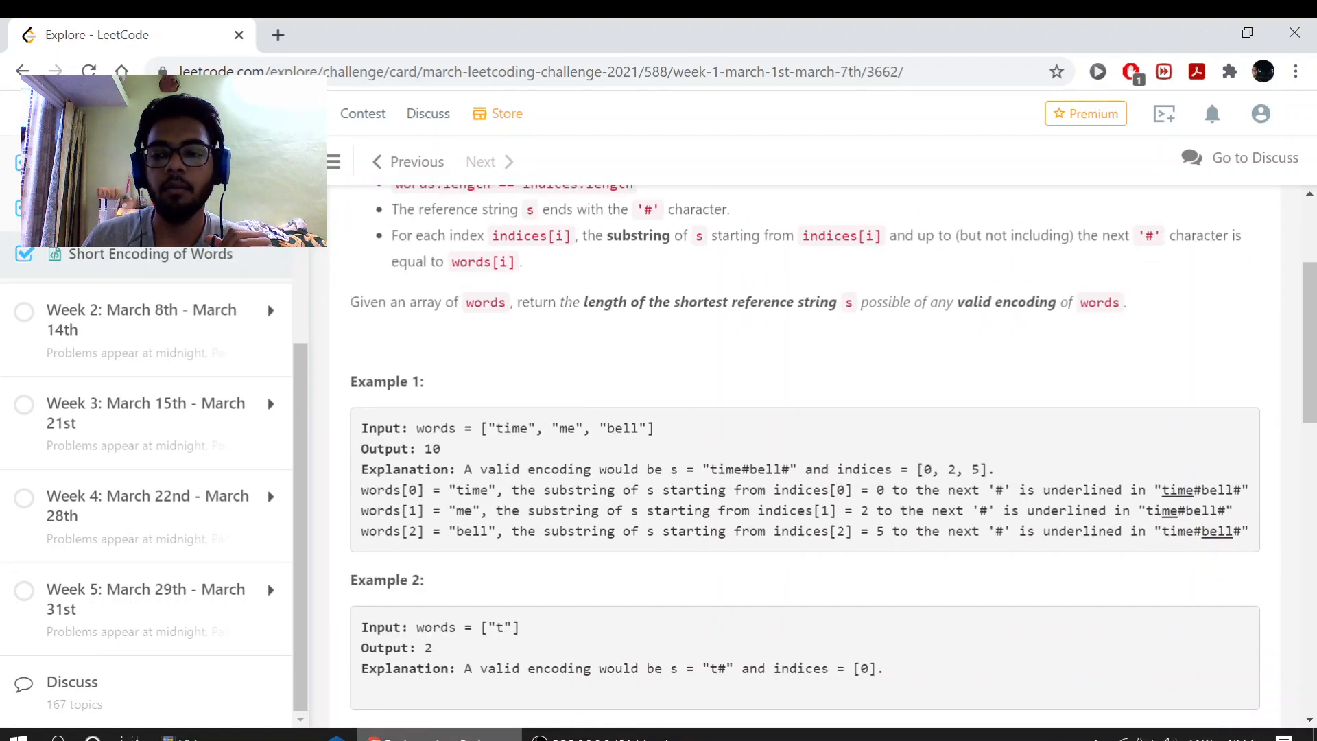
double_click(1200, 531)
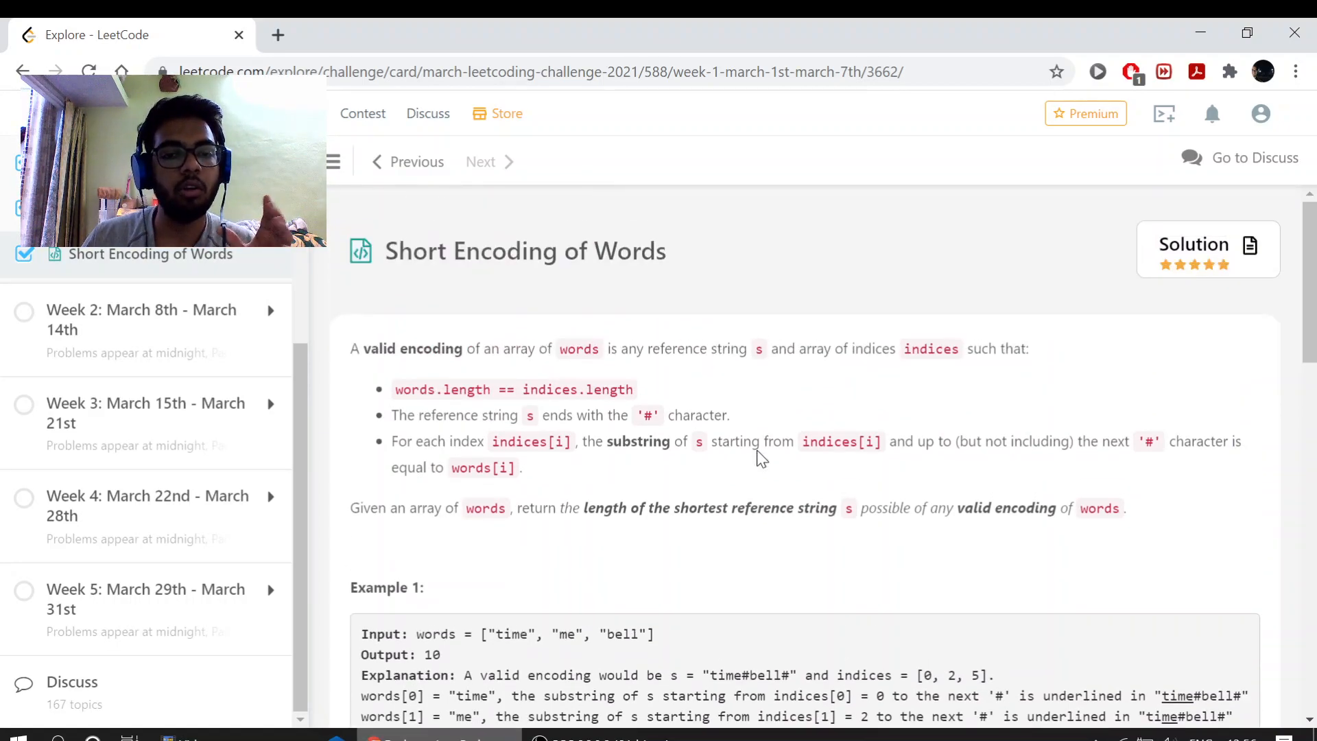
scroll("down", 3)
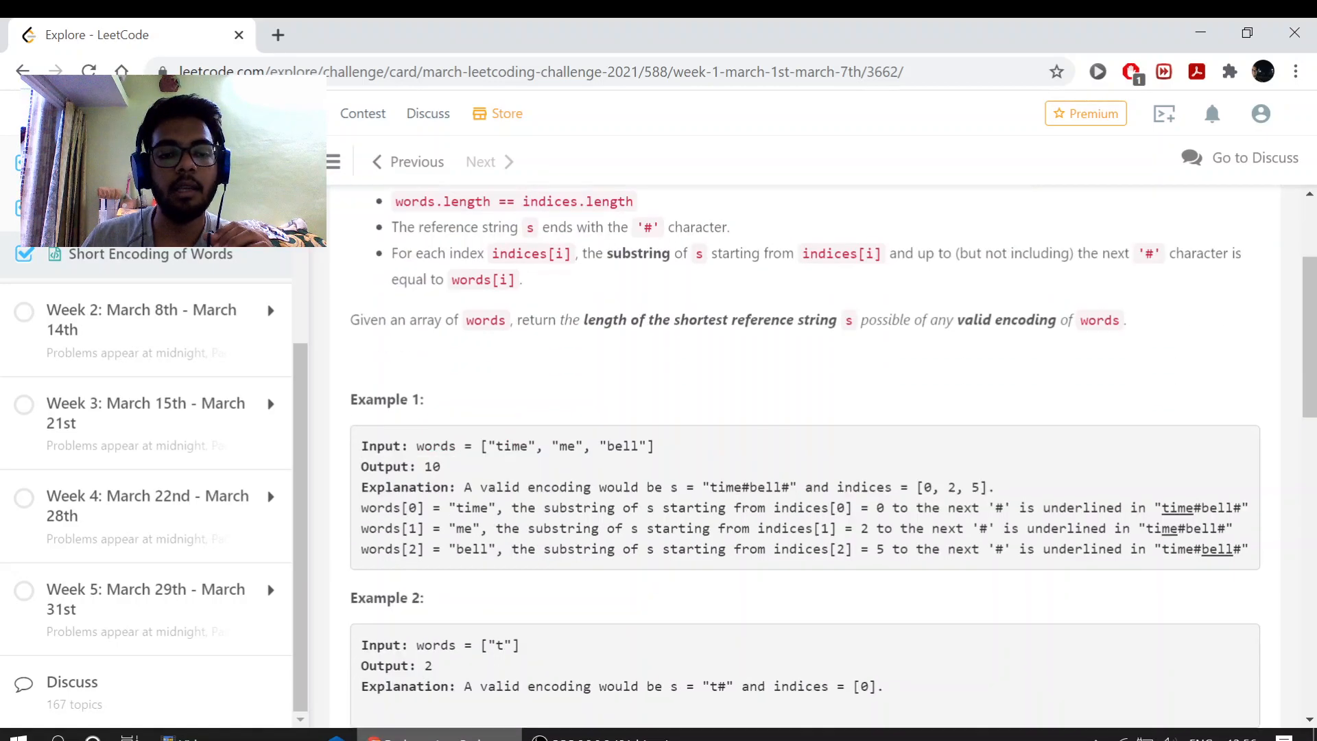
scroll("down", 3)
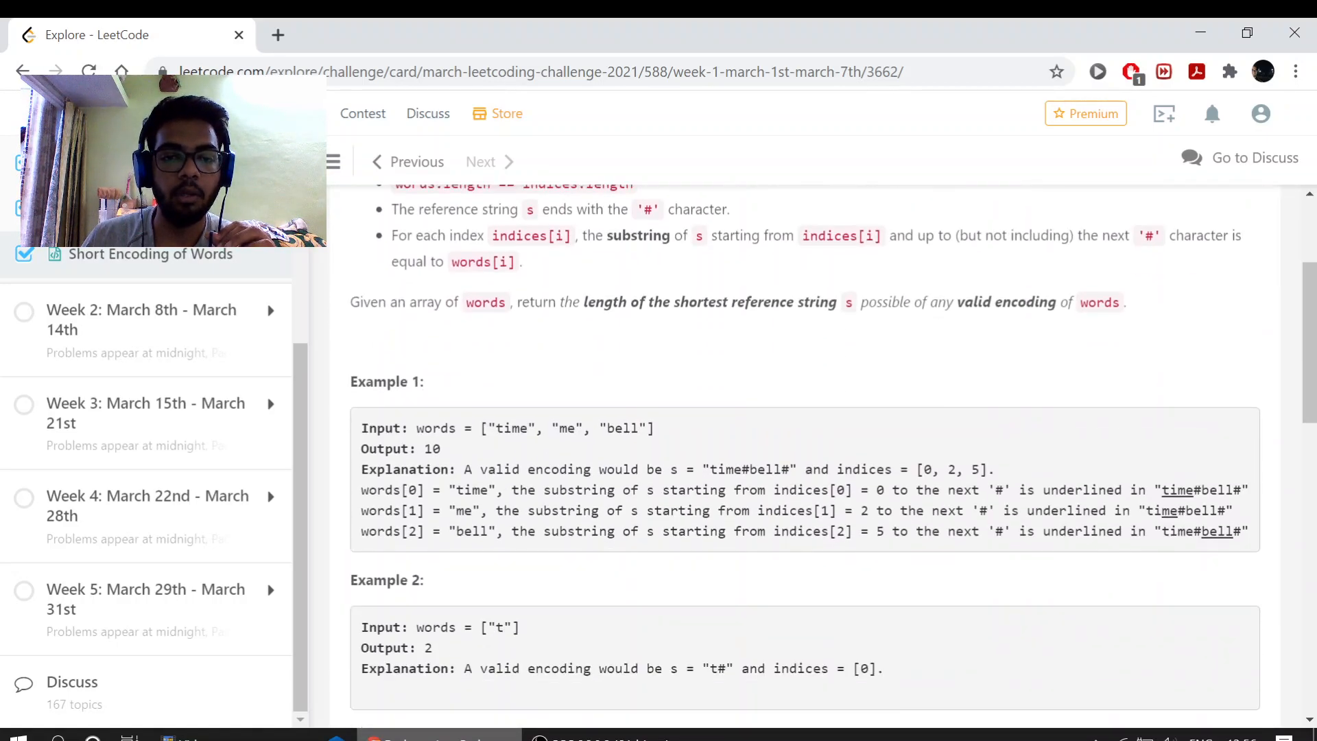
double_click(561, 428)
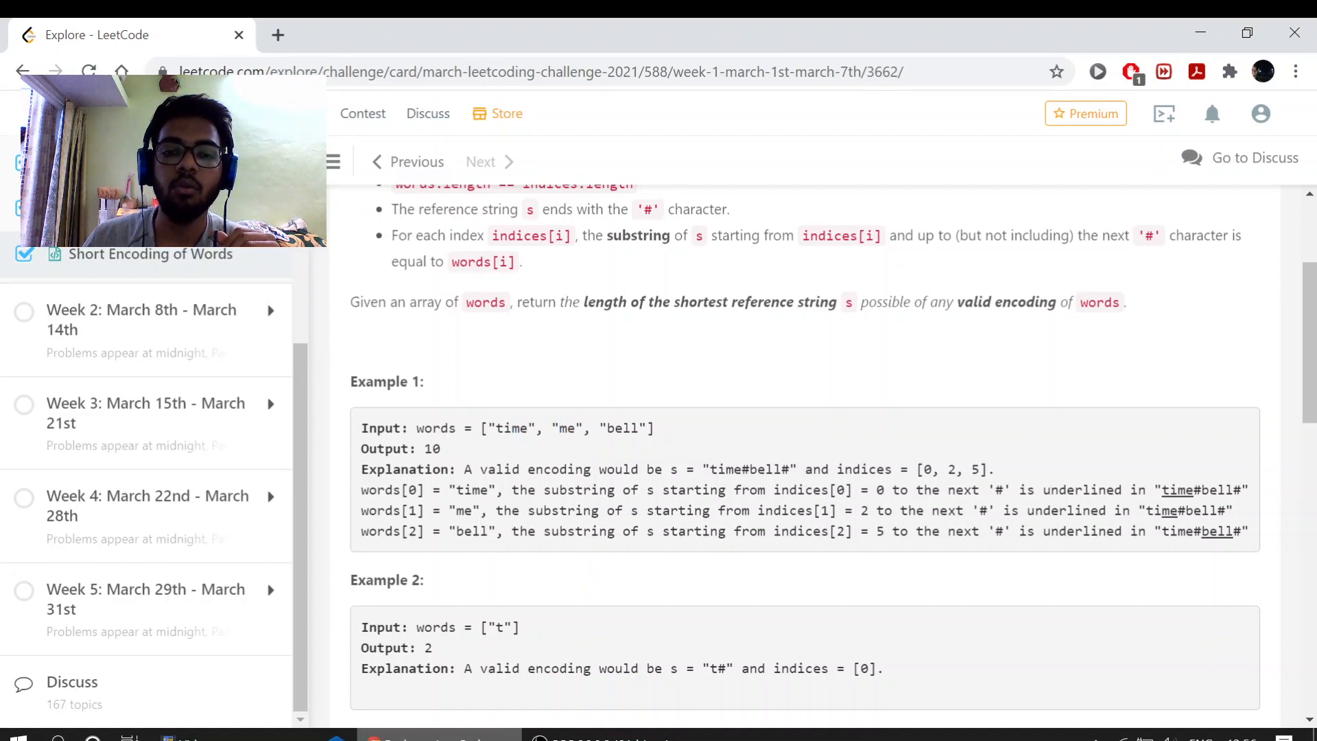
double_click(520, 428)
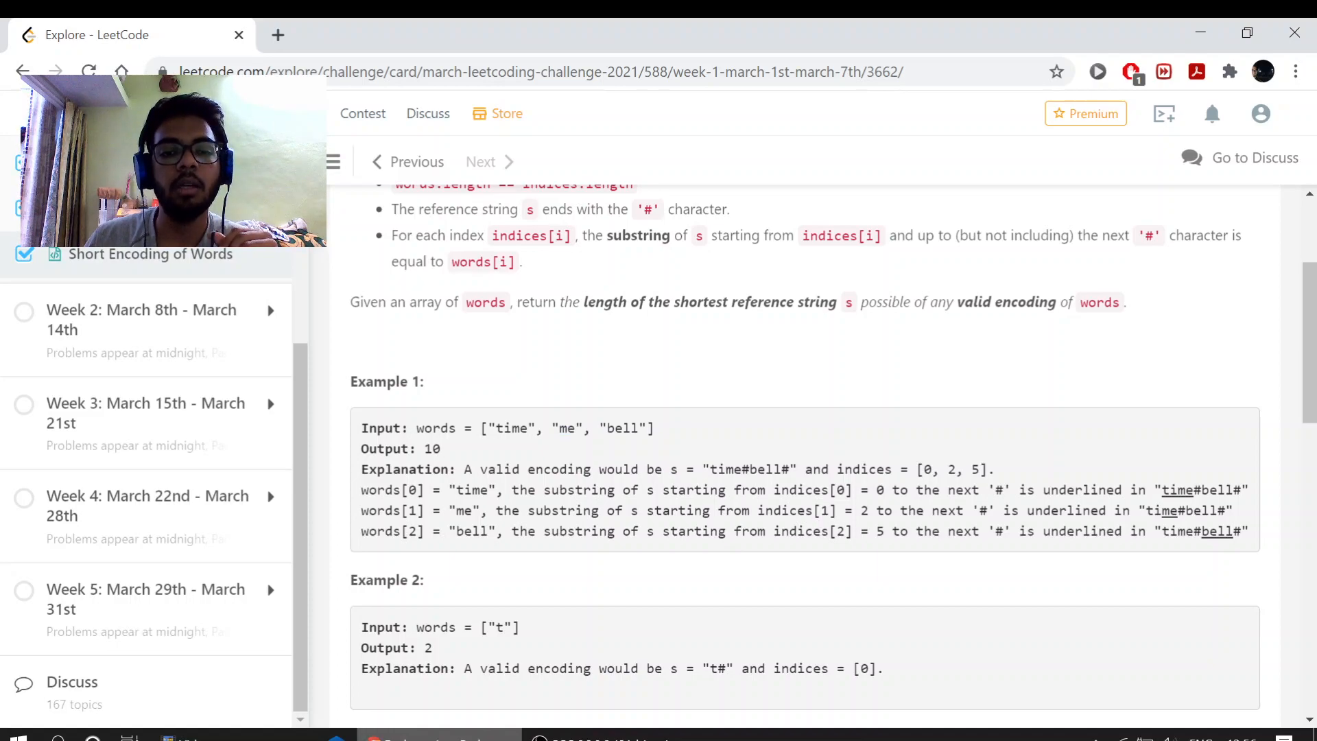
double_click(511, 428)
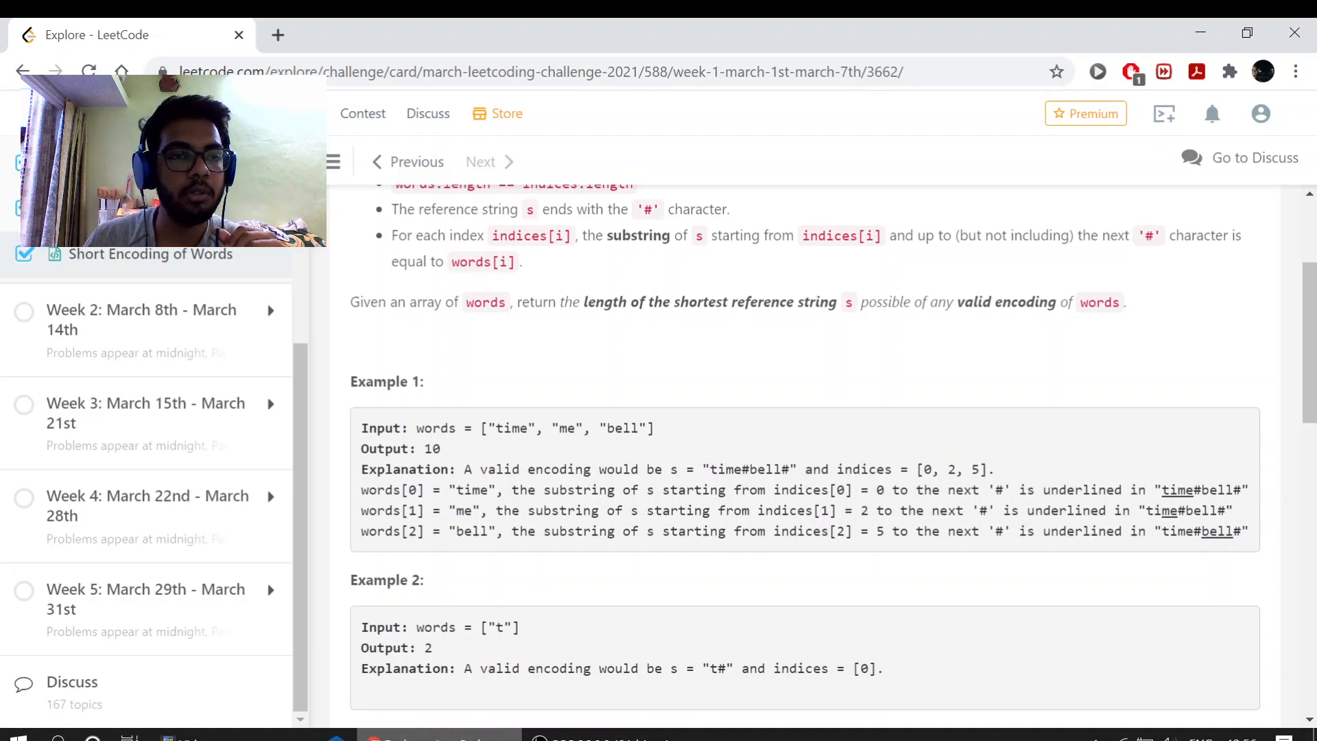
double_click(1178, 490)
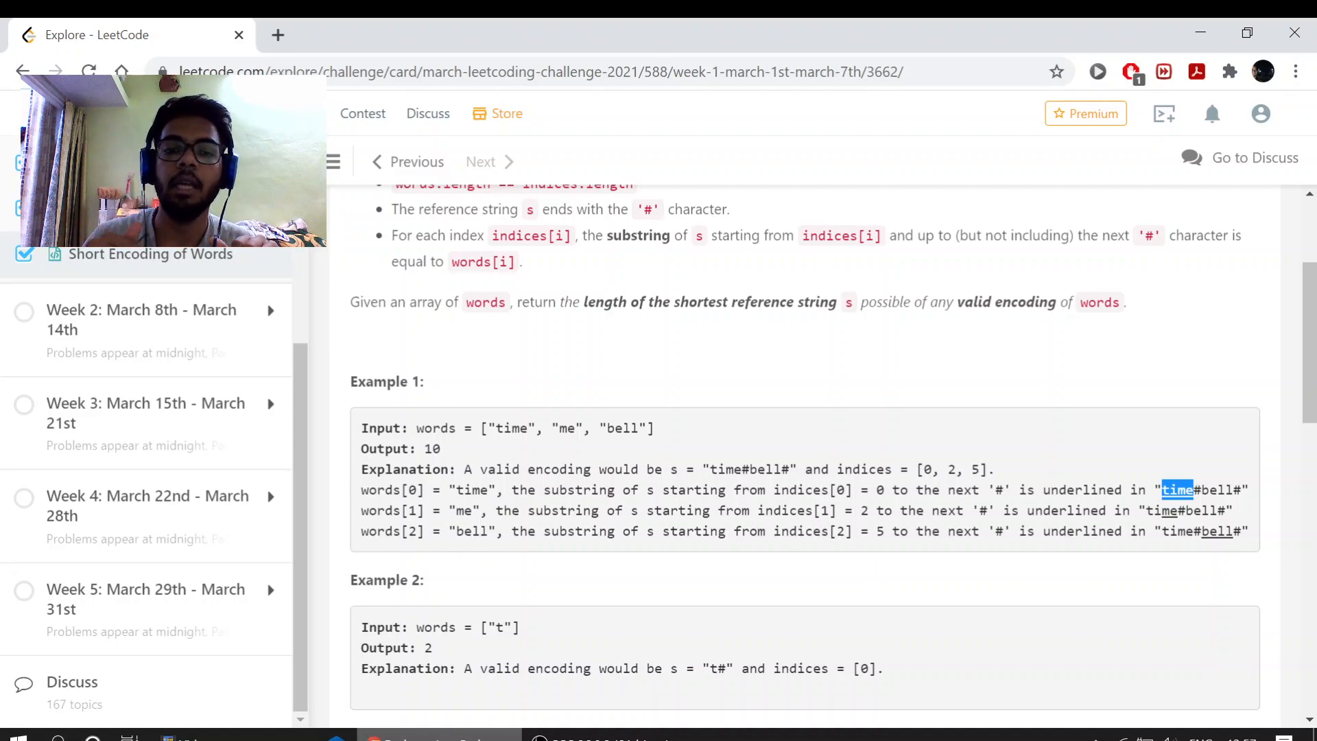
Clear the old solution, leaving only the empty minimumLengthEncoding Java template
scroll("down", 3)
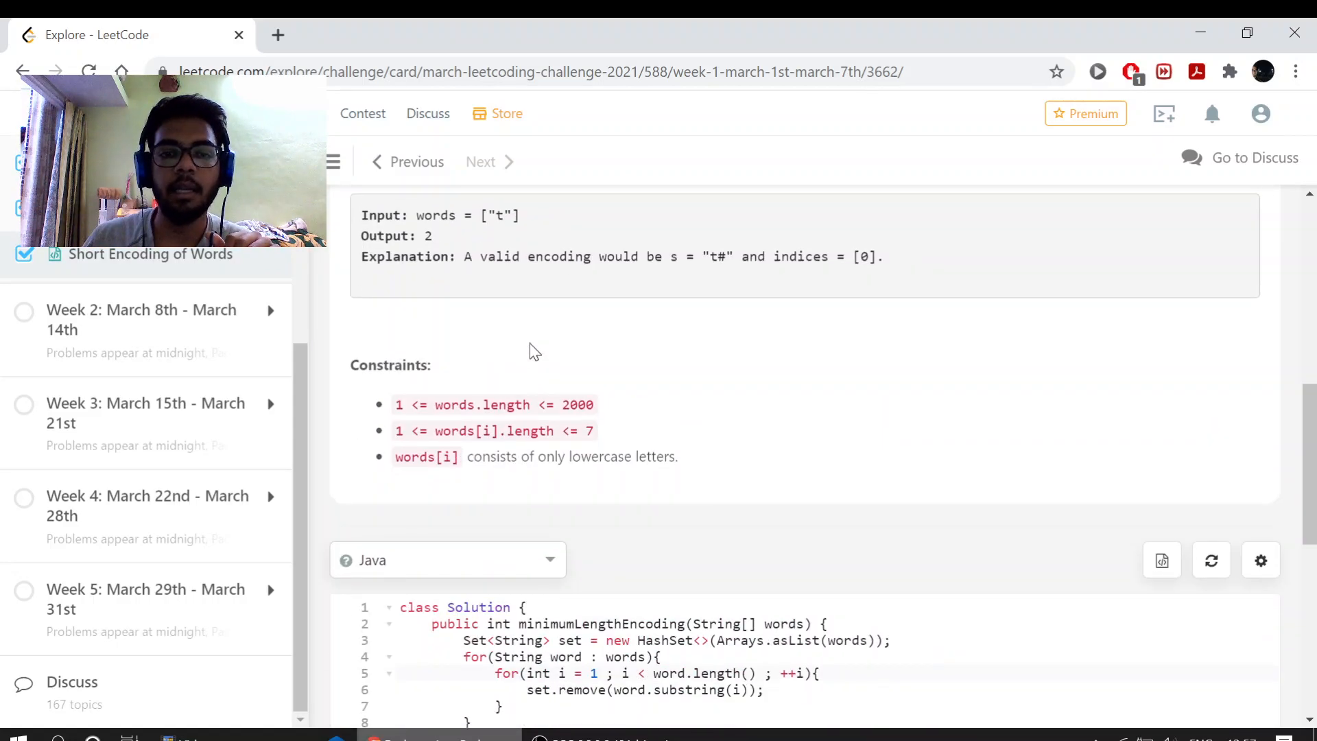
scroll("down", 3)
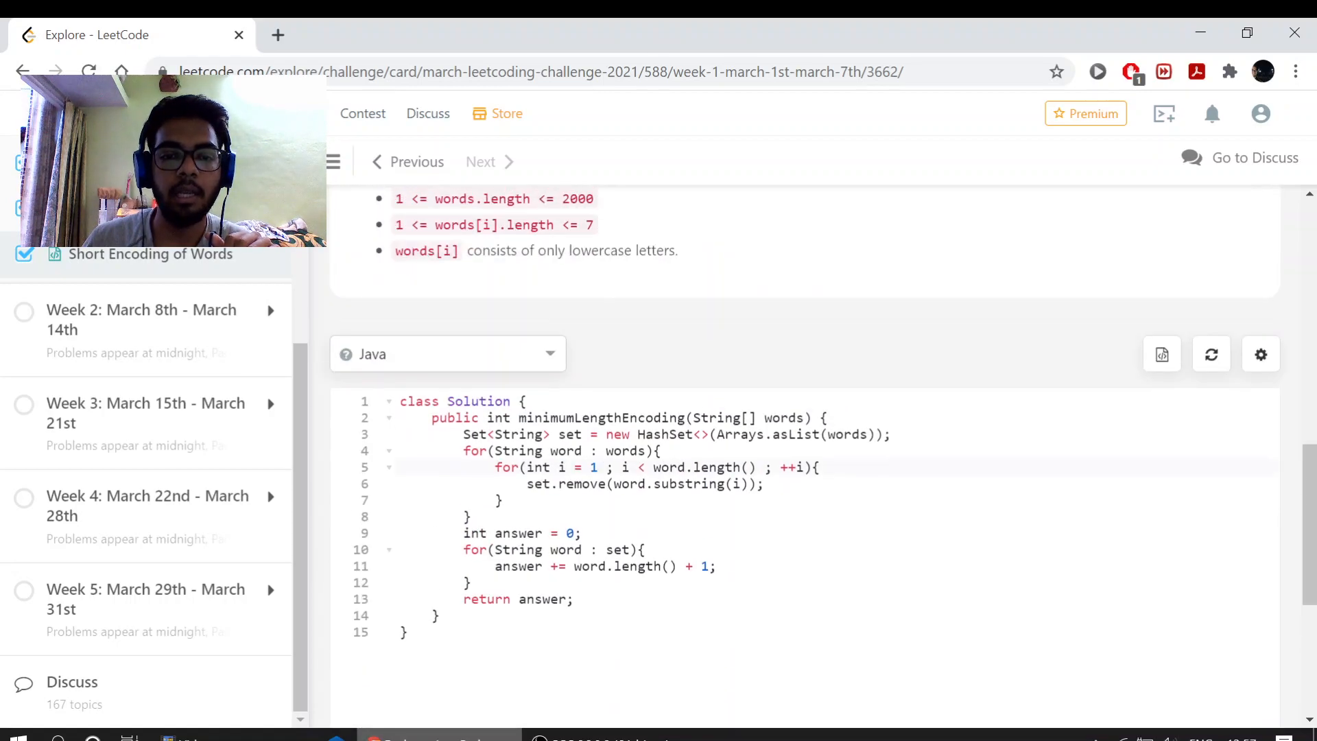
left_click_drag(461, 435, 574, 599)
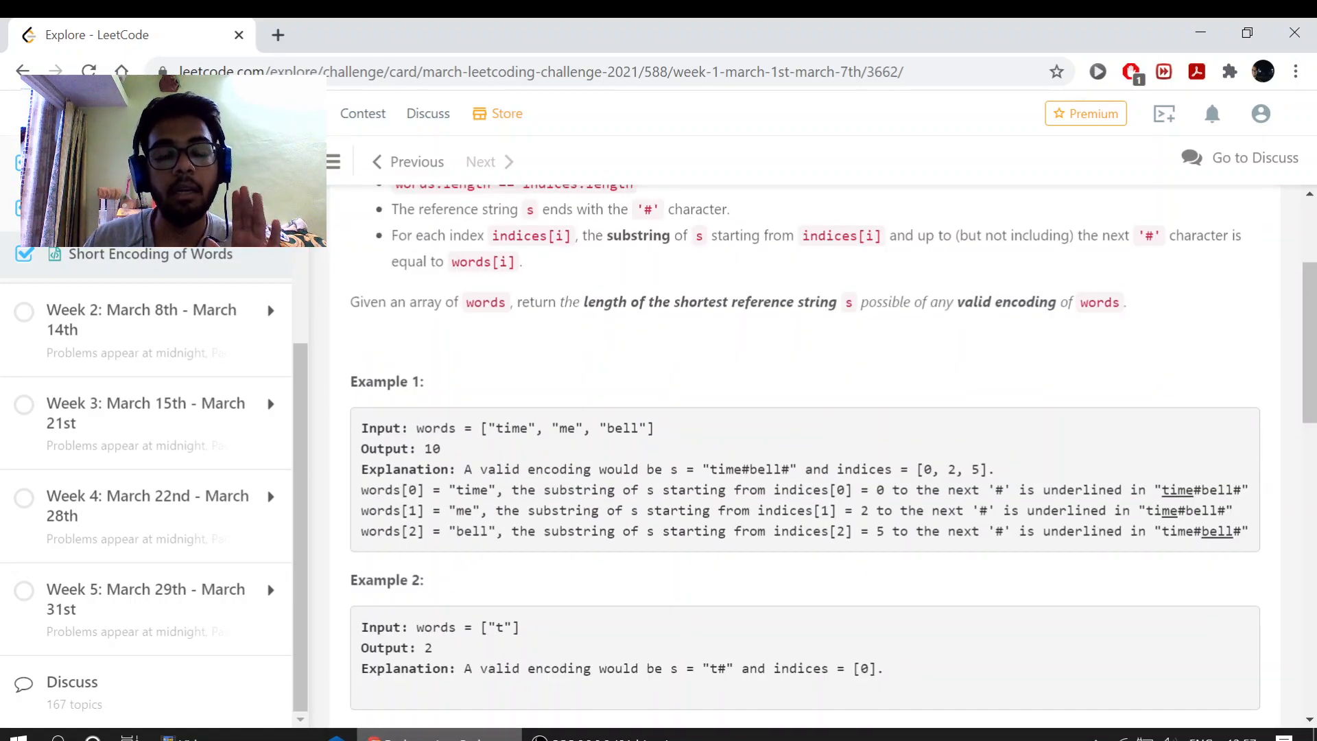
double_click(565, 428)
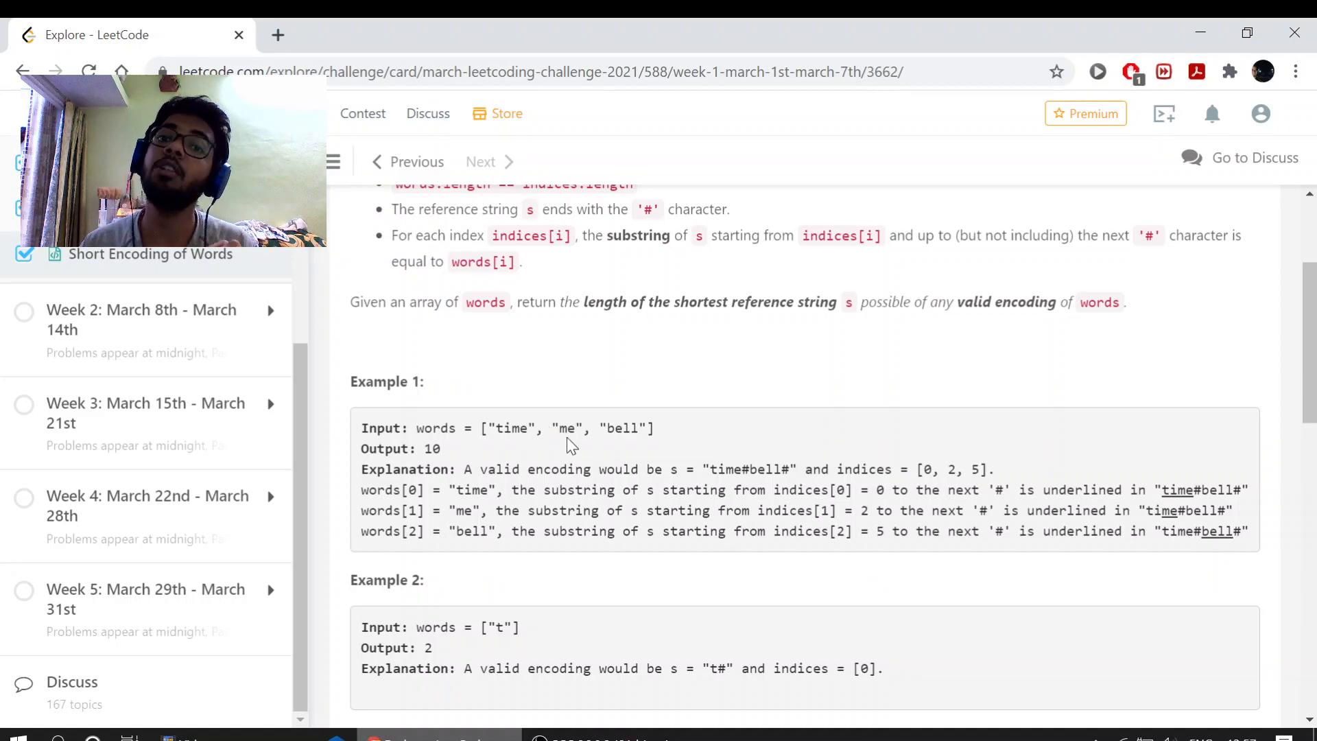
double_click(626, 428)
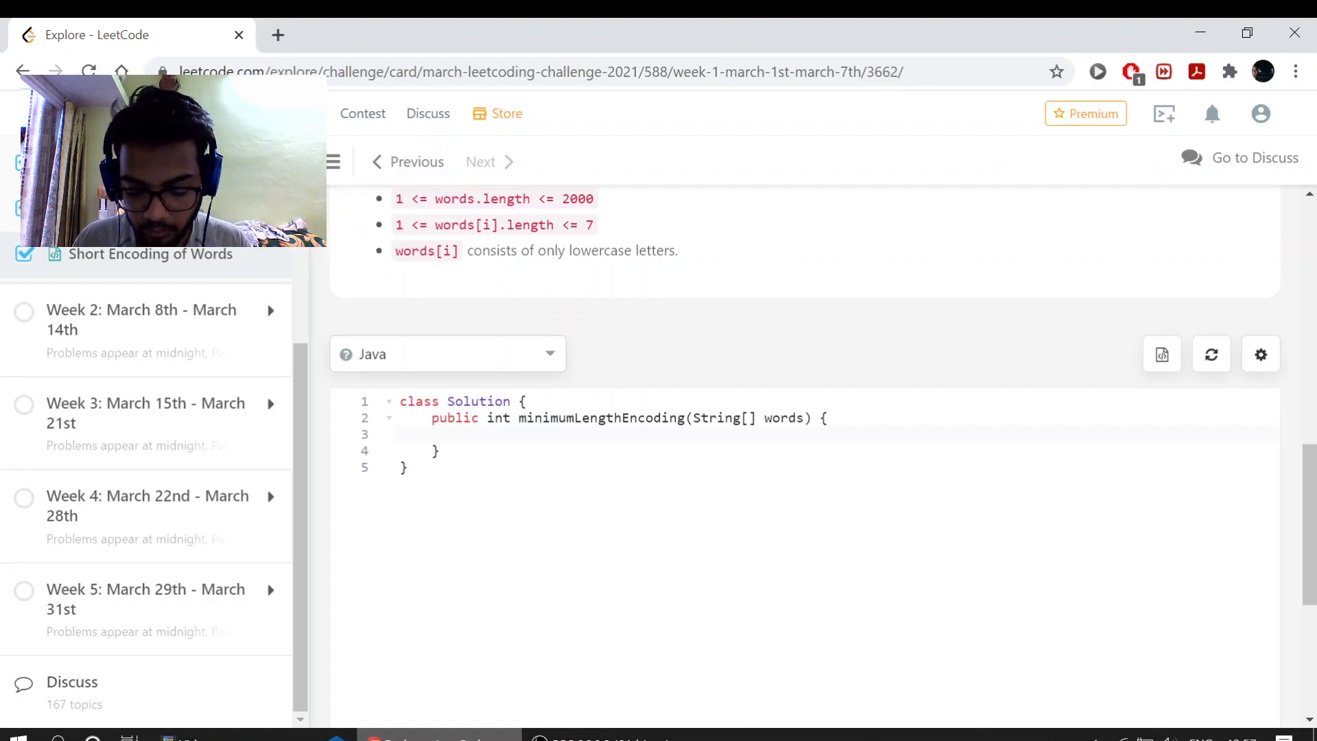
Write HashSet<String> set = new HashSet<String>(Arrays.asList(words)); as the method's first line
type("HashSet")
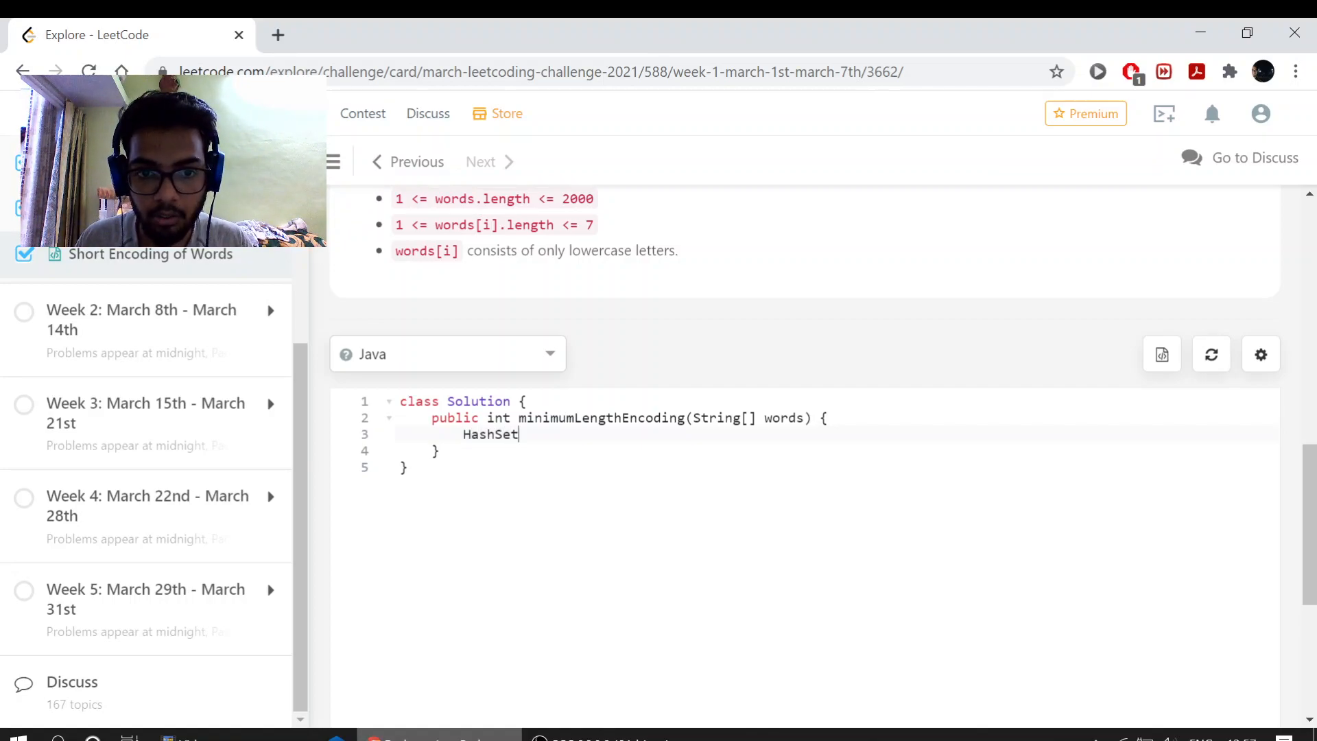
type("<String")
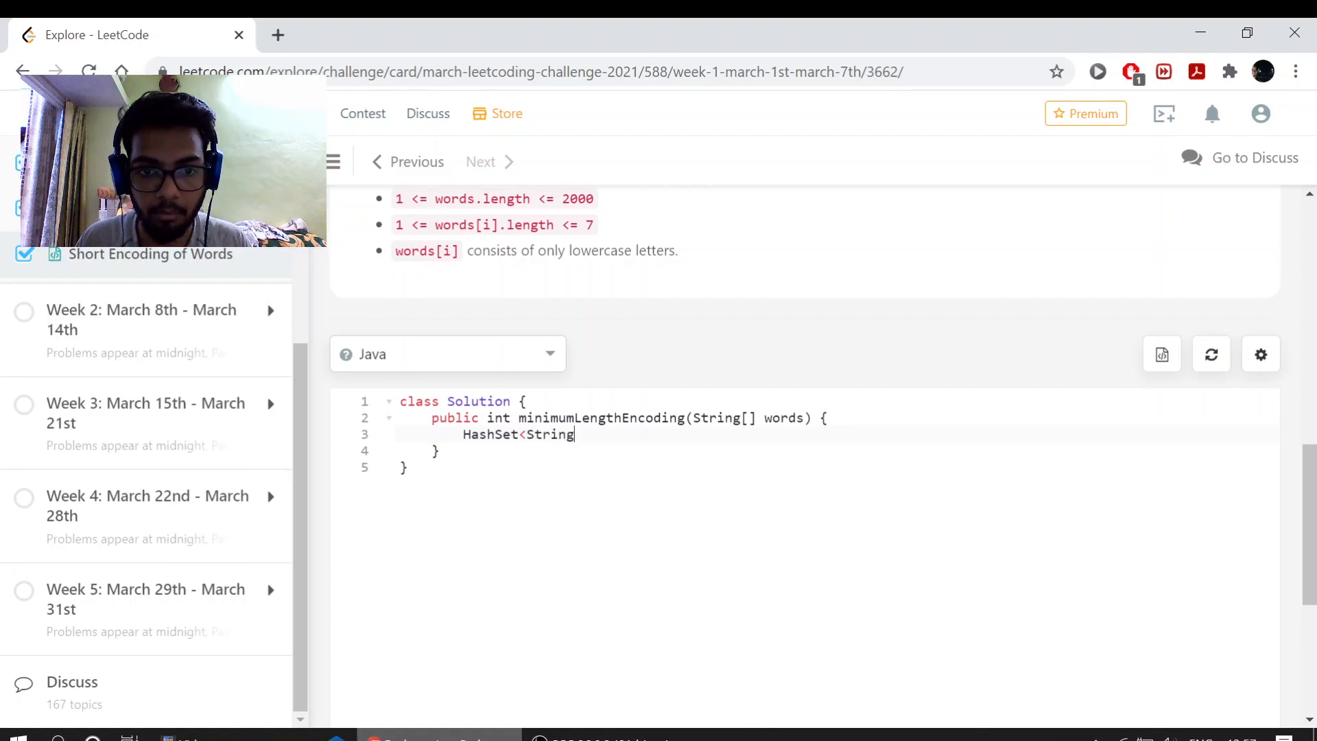
type(">")
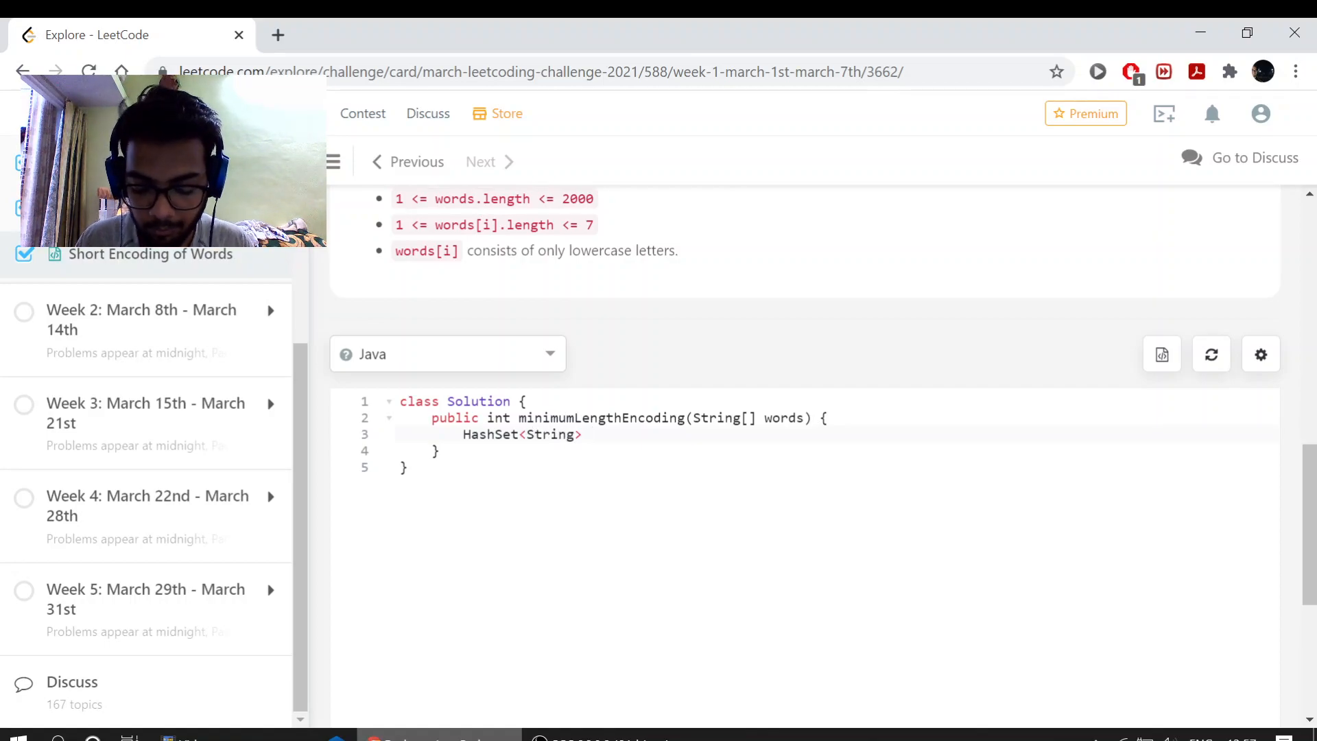
type("set = new")
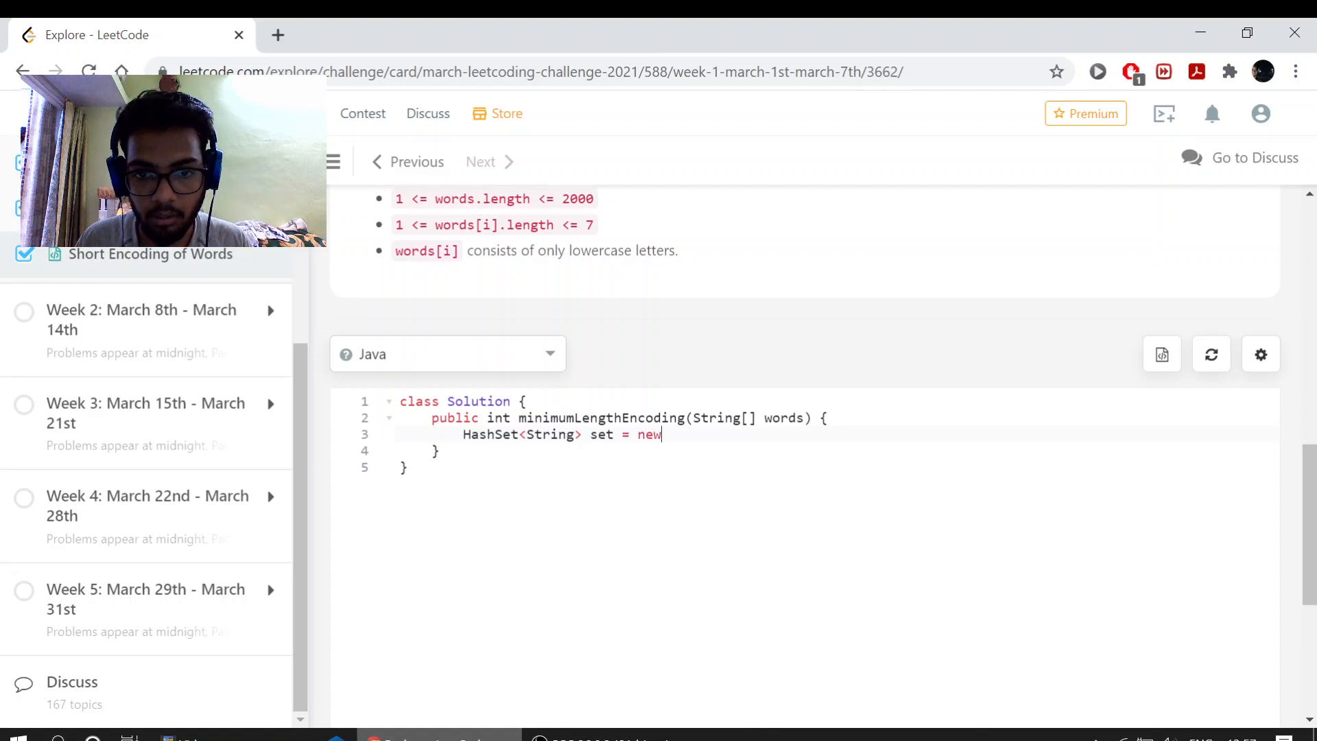
type("Hash")
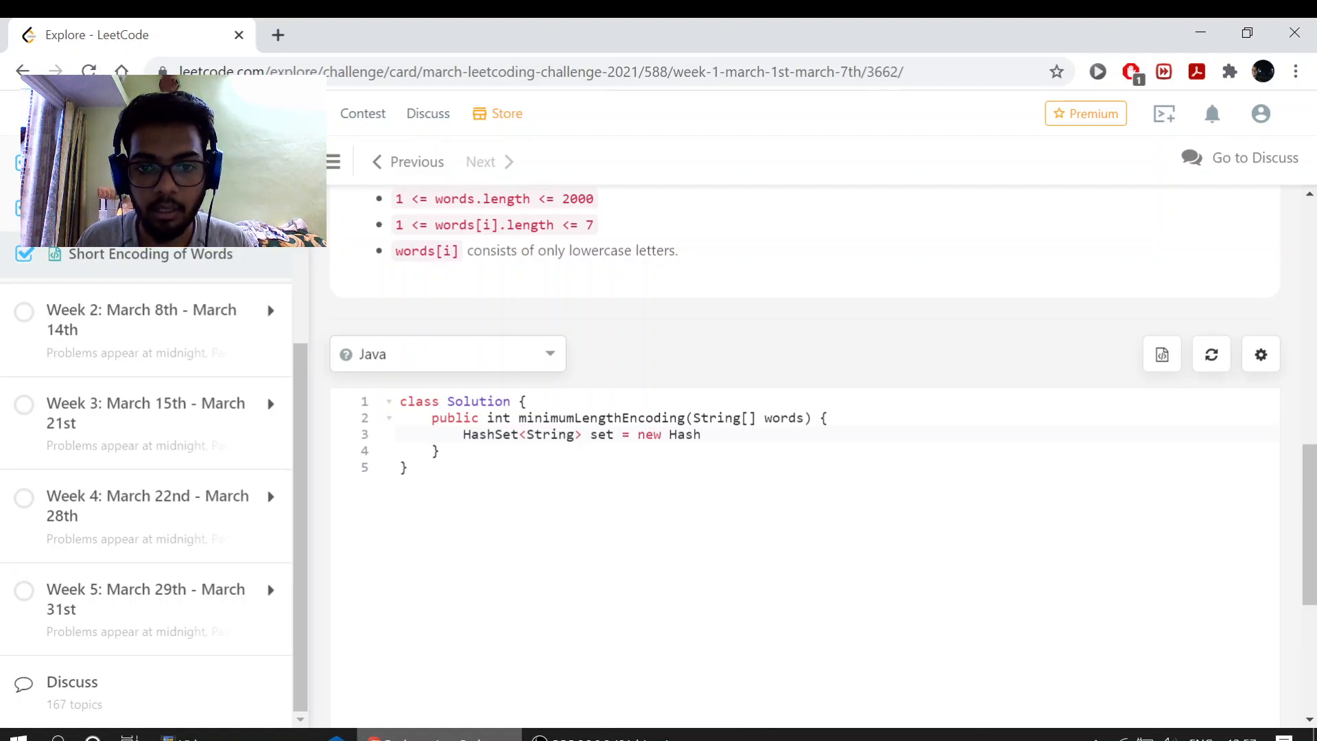
type("Set<")
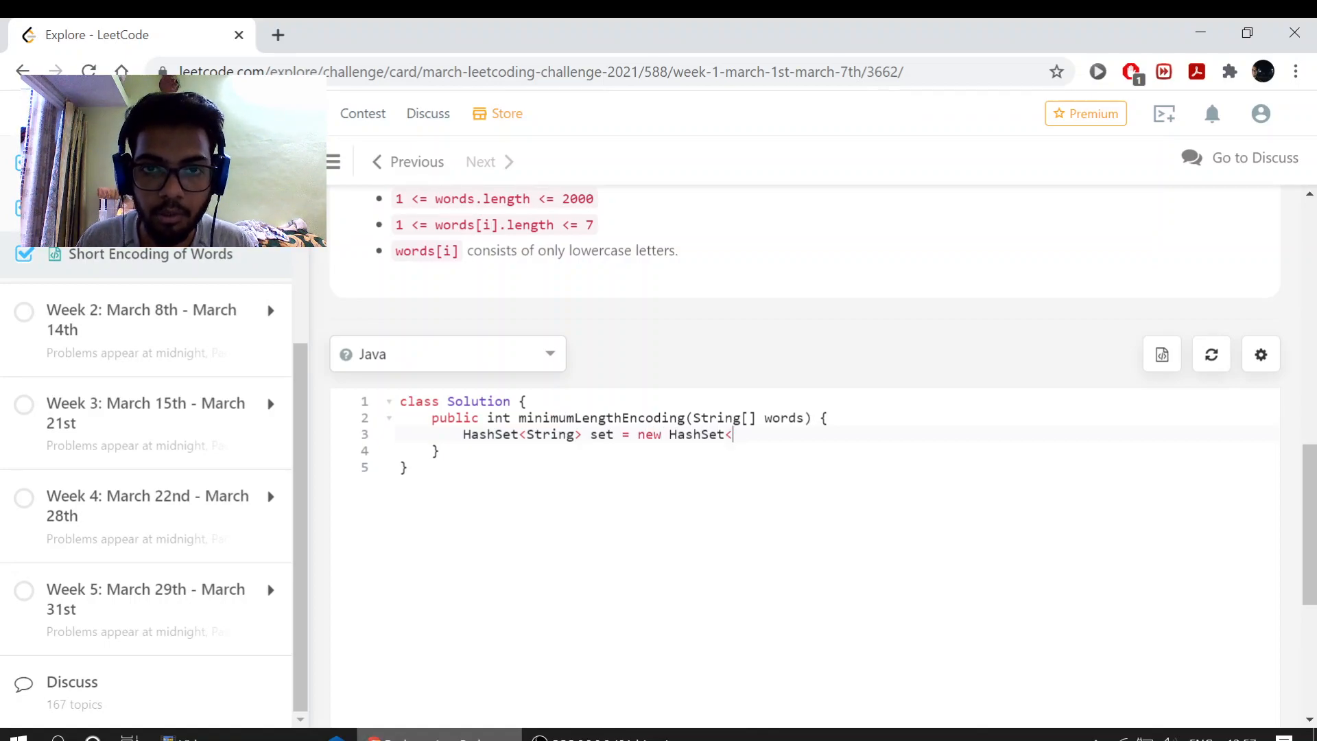
type("String")
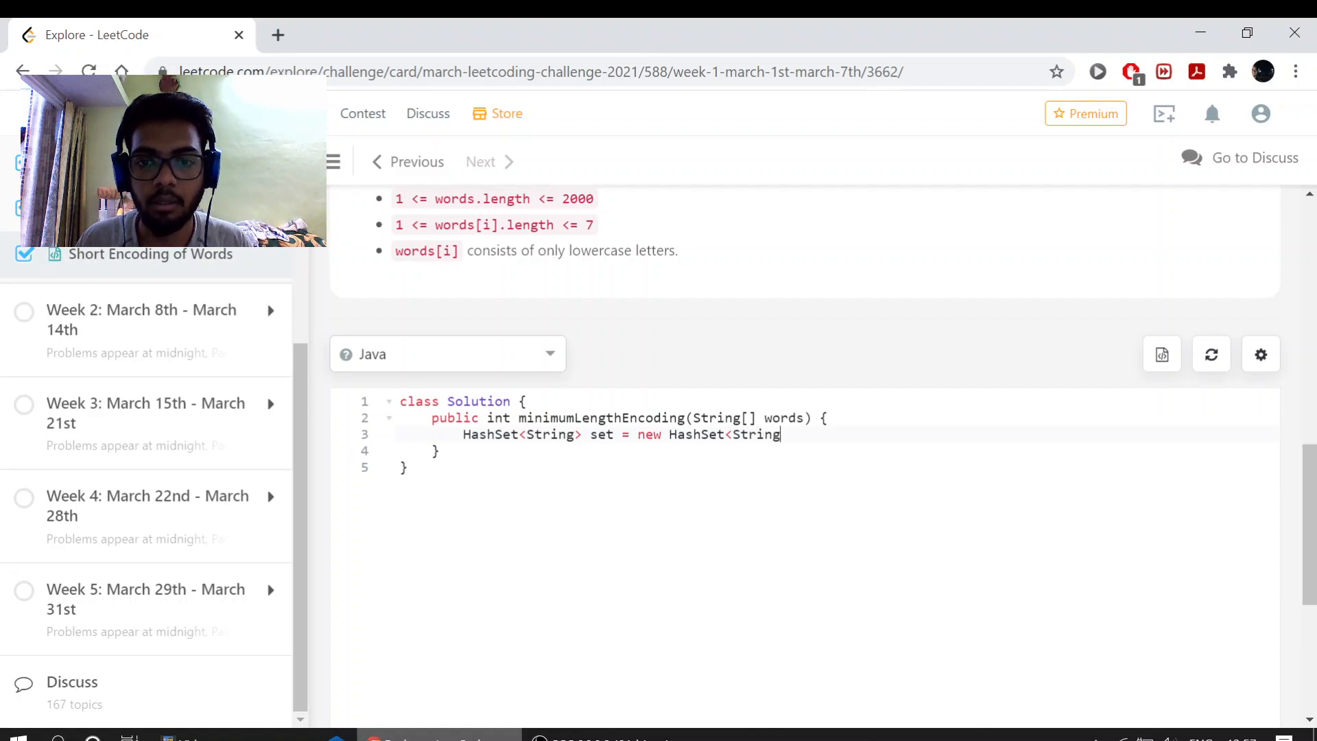
type(">")
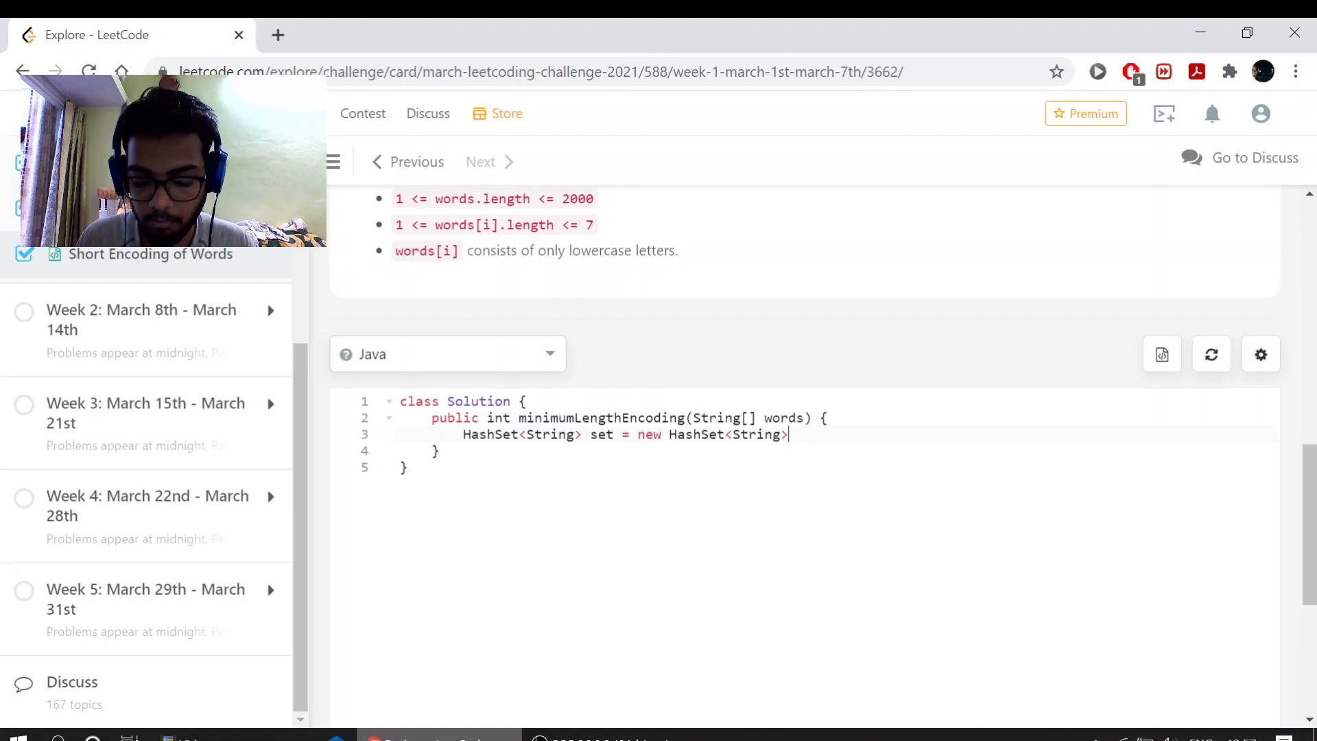
type("(At")
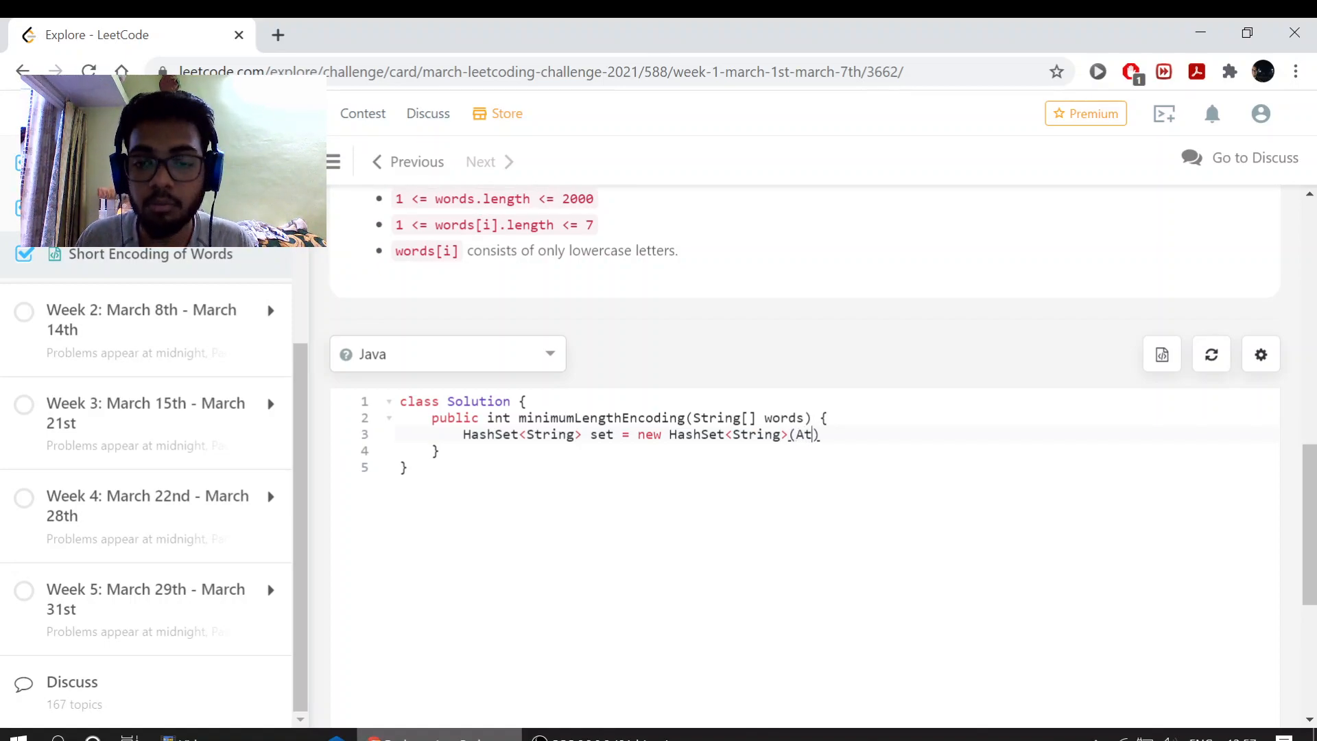
type("Arrays")
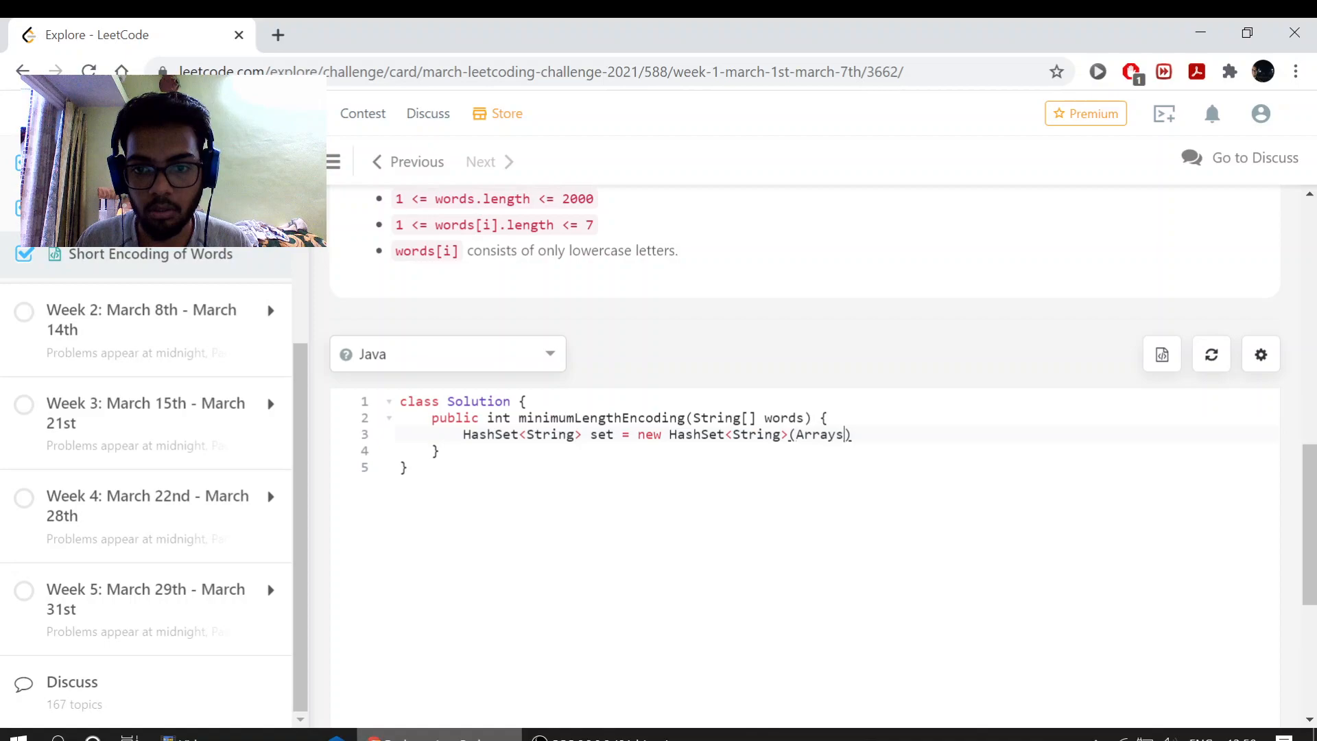
type(".a")
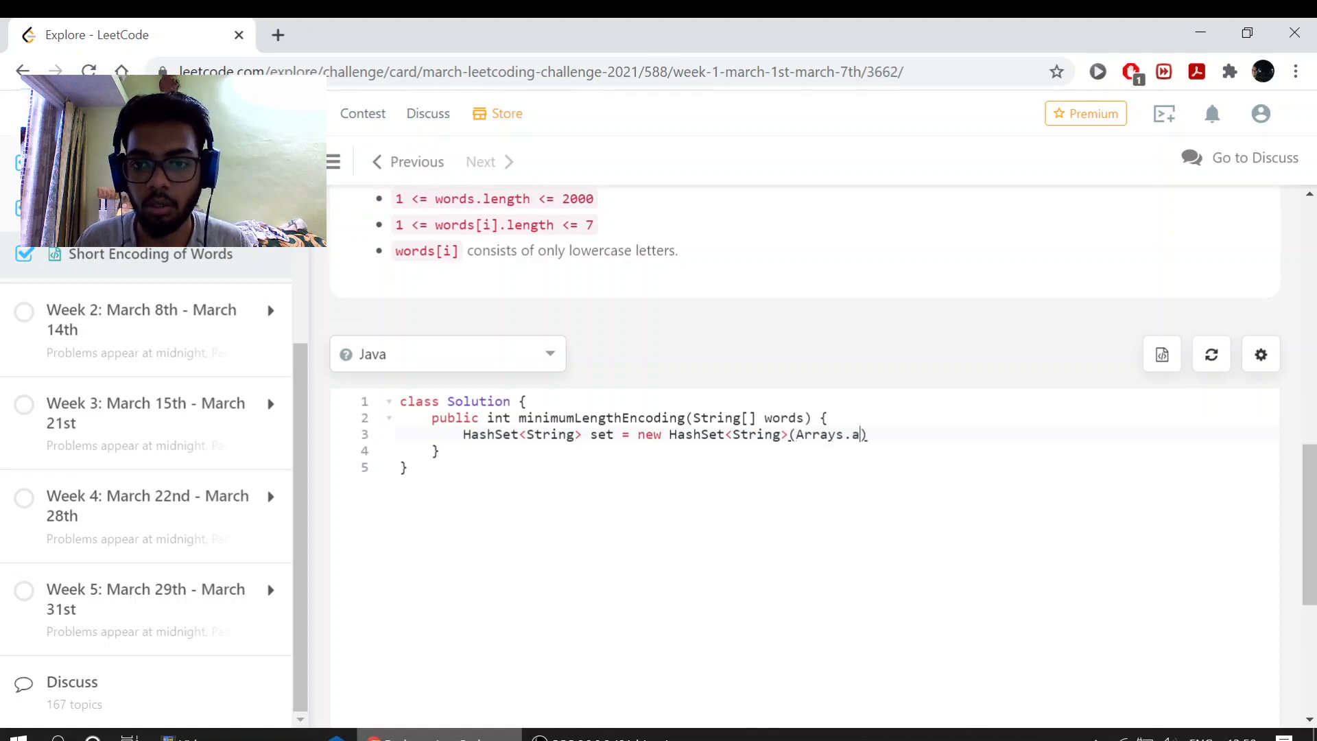
type("sList<>")
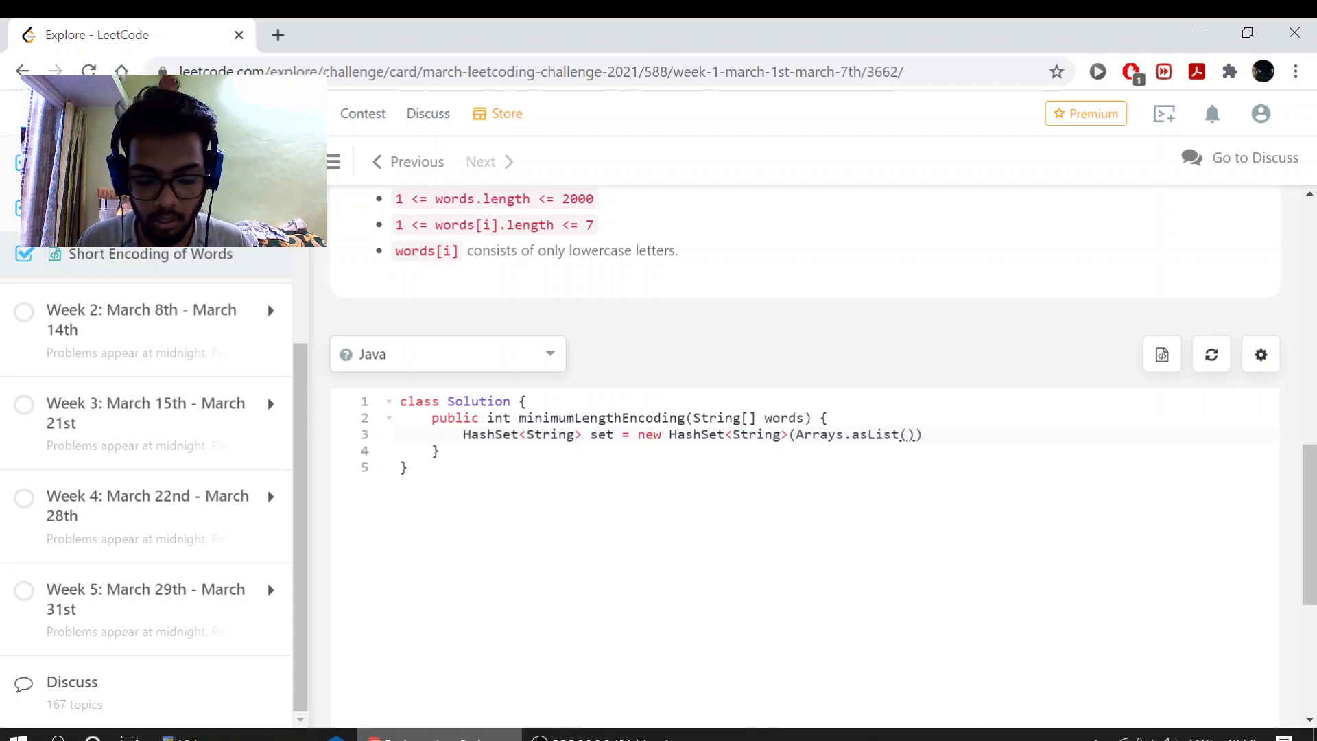
type("work")
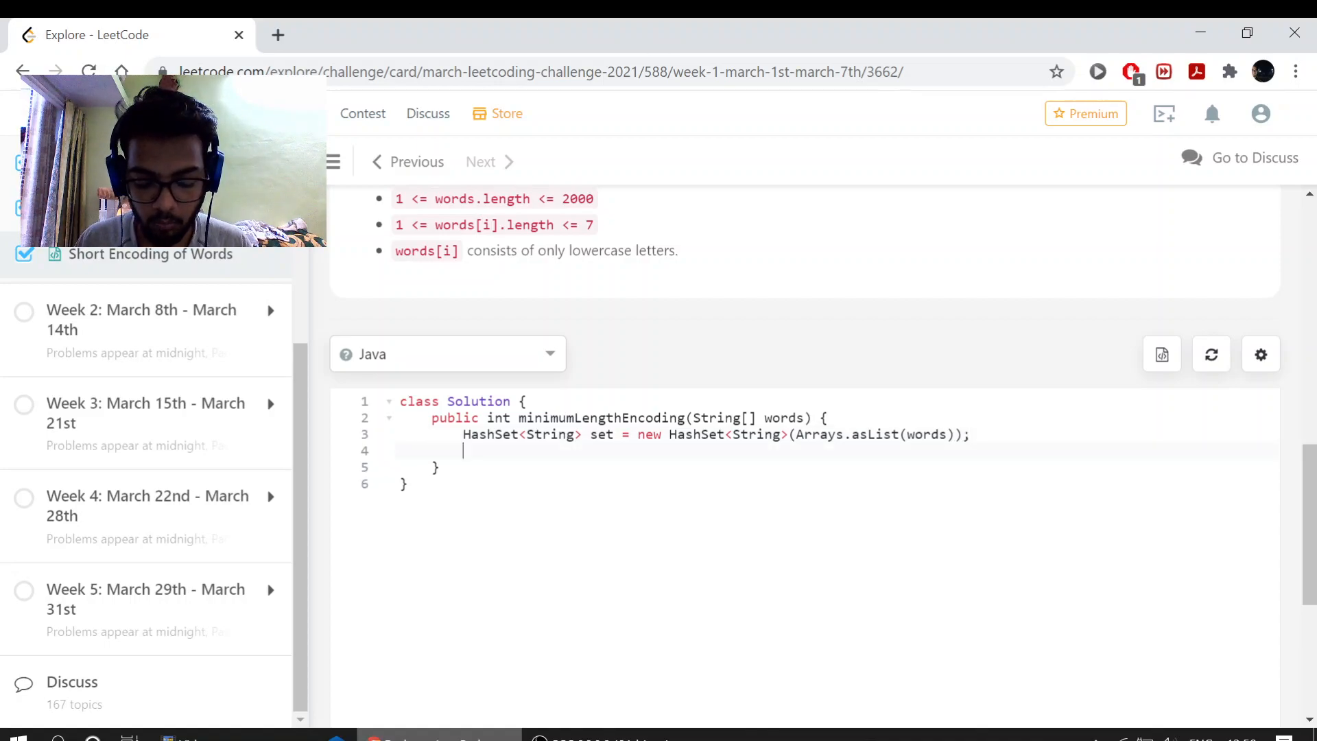
Start a for-each loop over words with for(String word : words){
type("for(i")
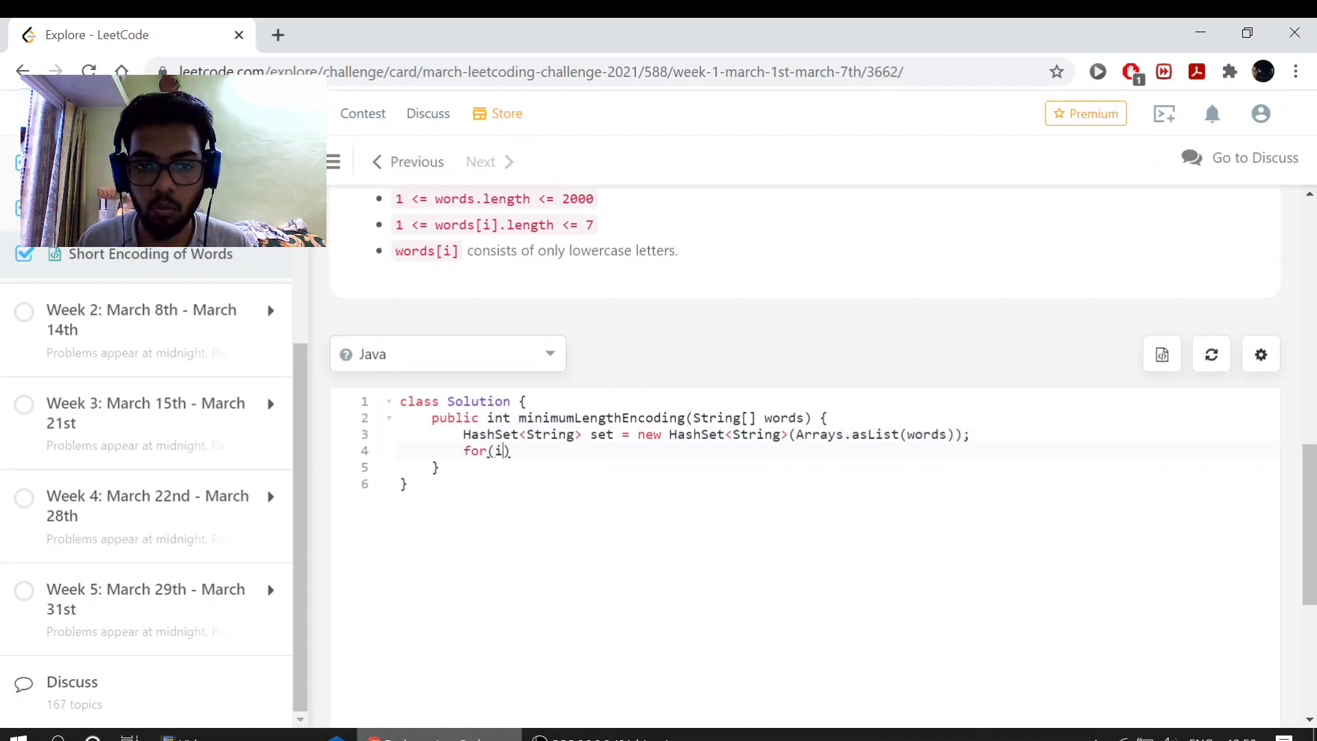
type("String")
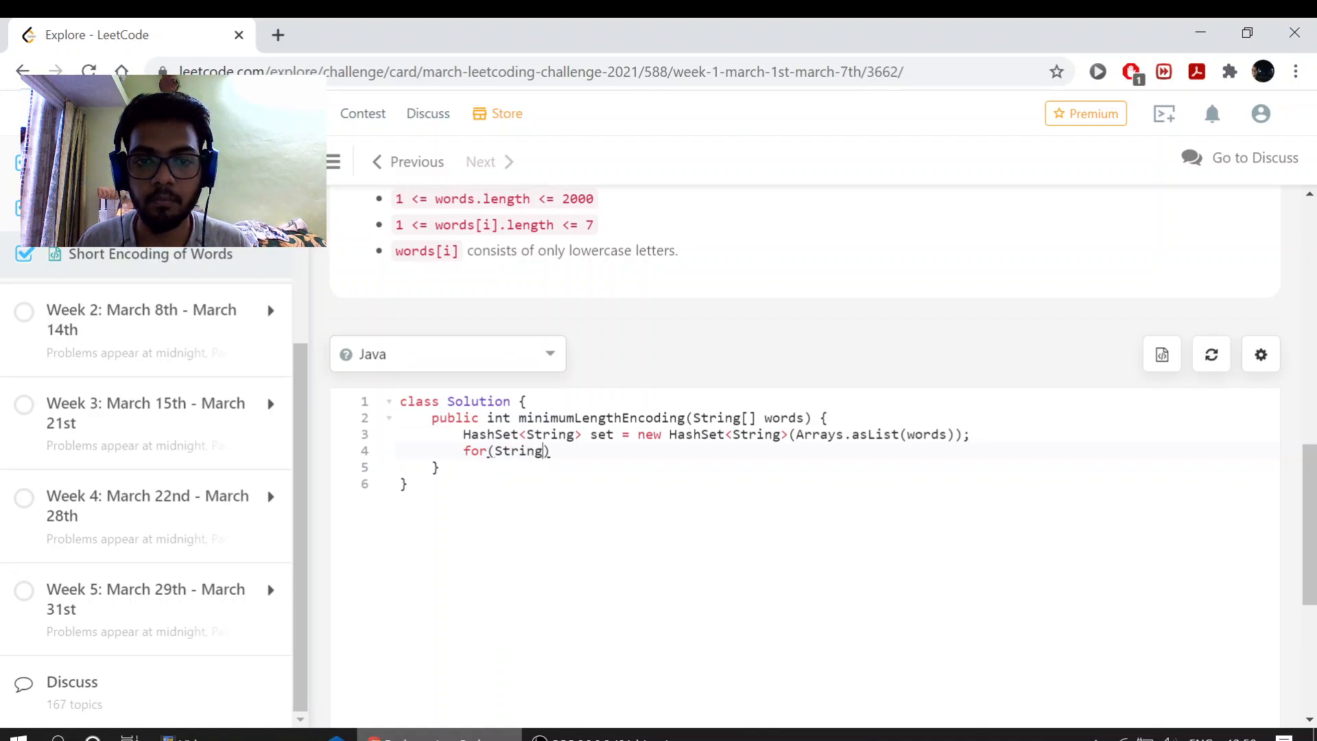
type("word :")
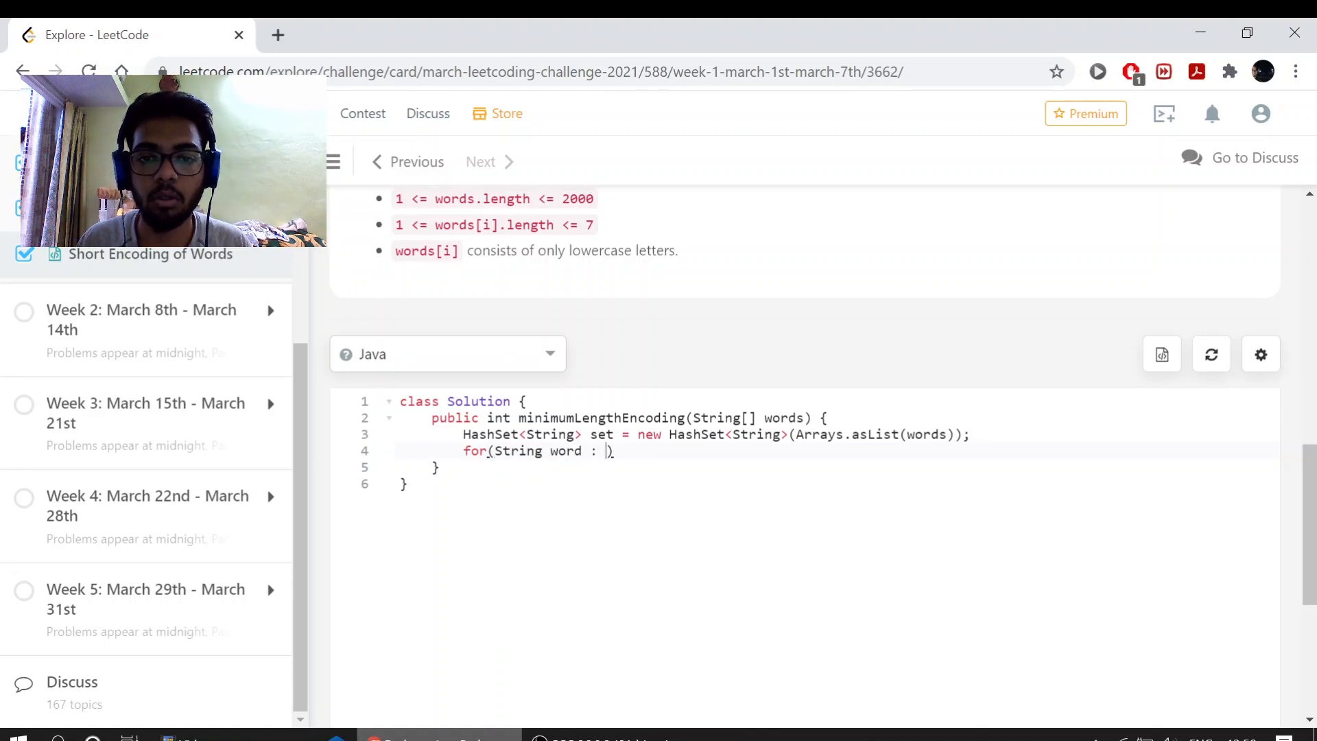
type("words)")
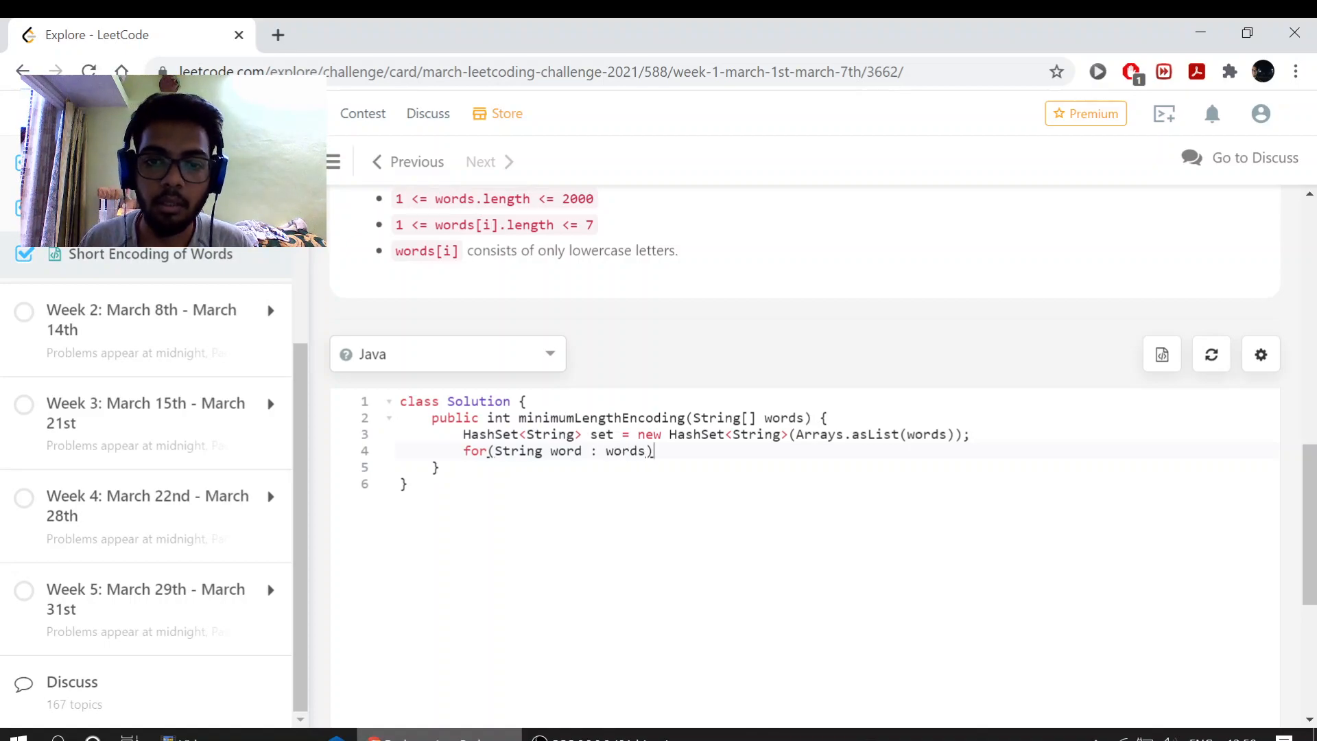
type("{")
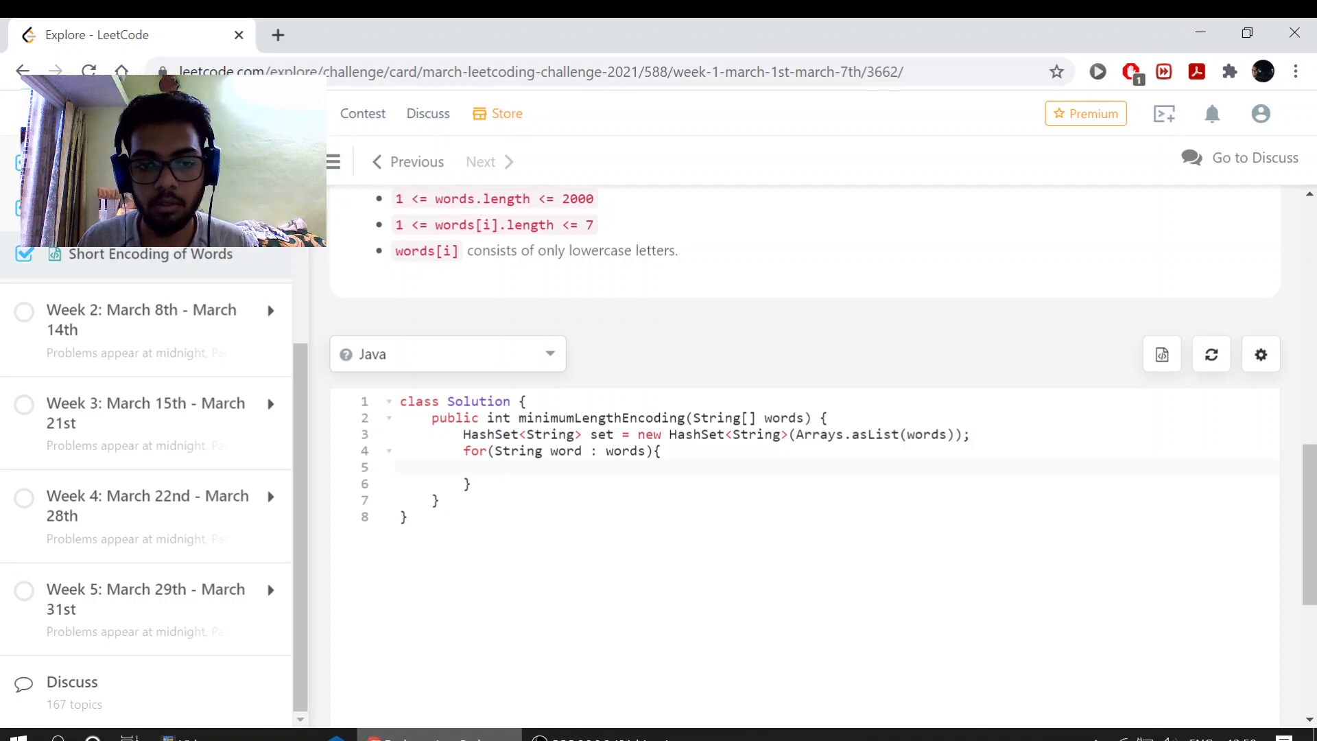
Add an inner loop from i = 1 calling set.remove(word.substring(i)) for each suffix
type("for(int i = 1 ;")
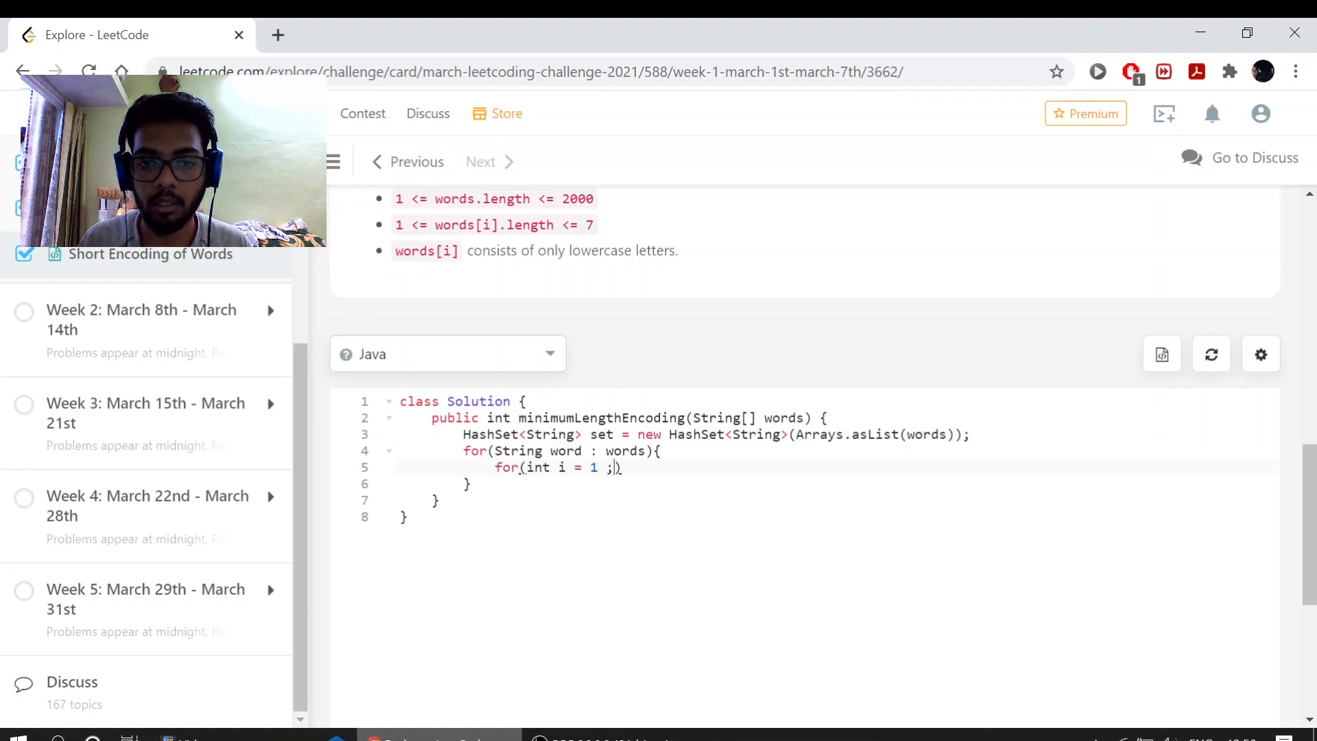
type("i < s")
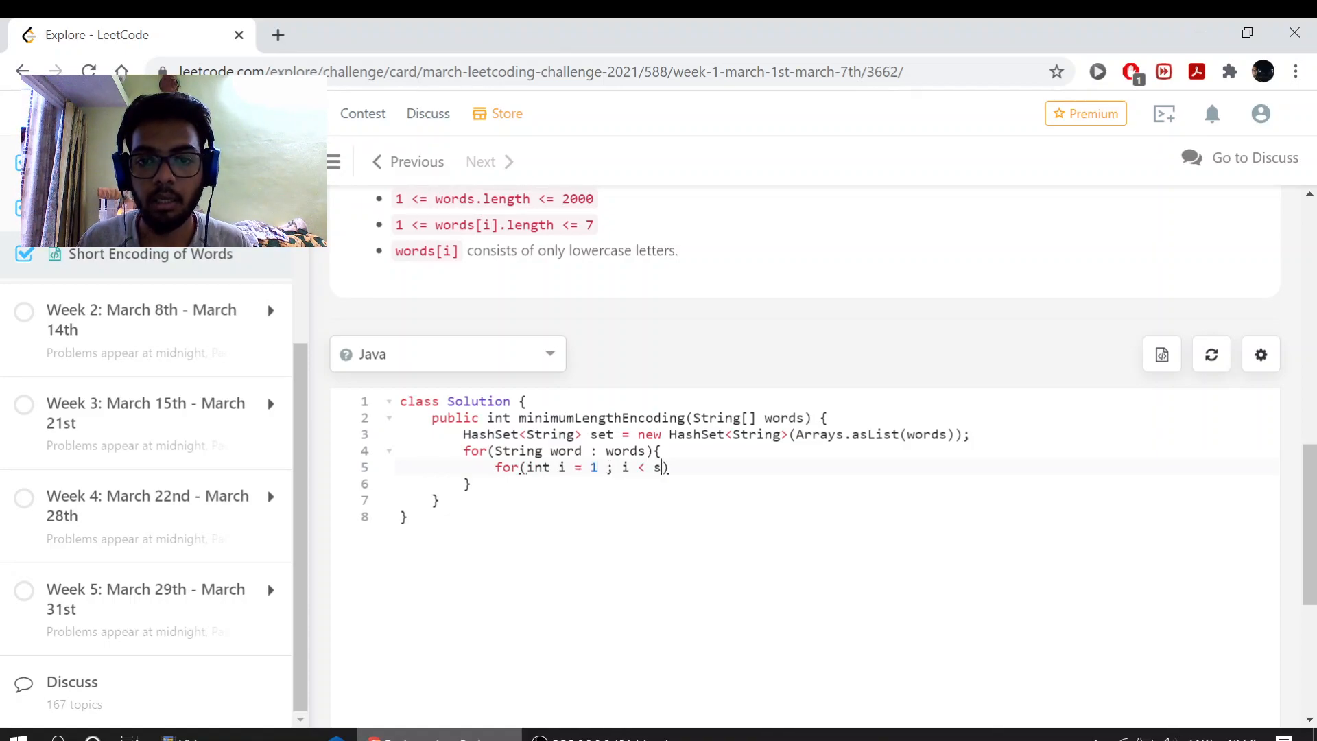
type("ord.length(")
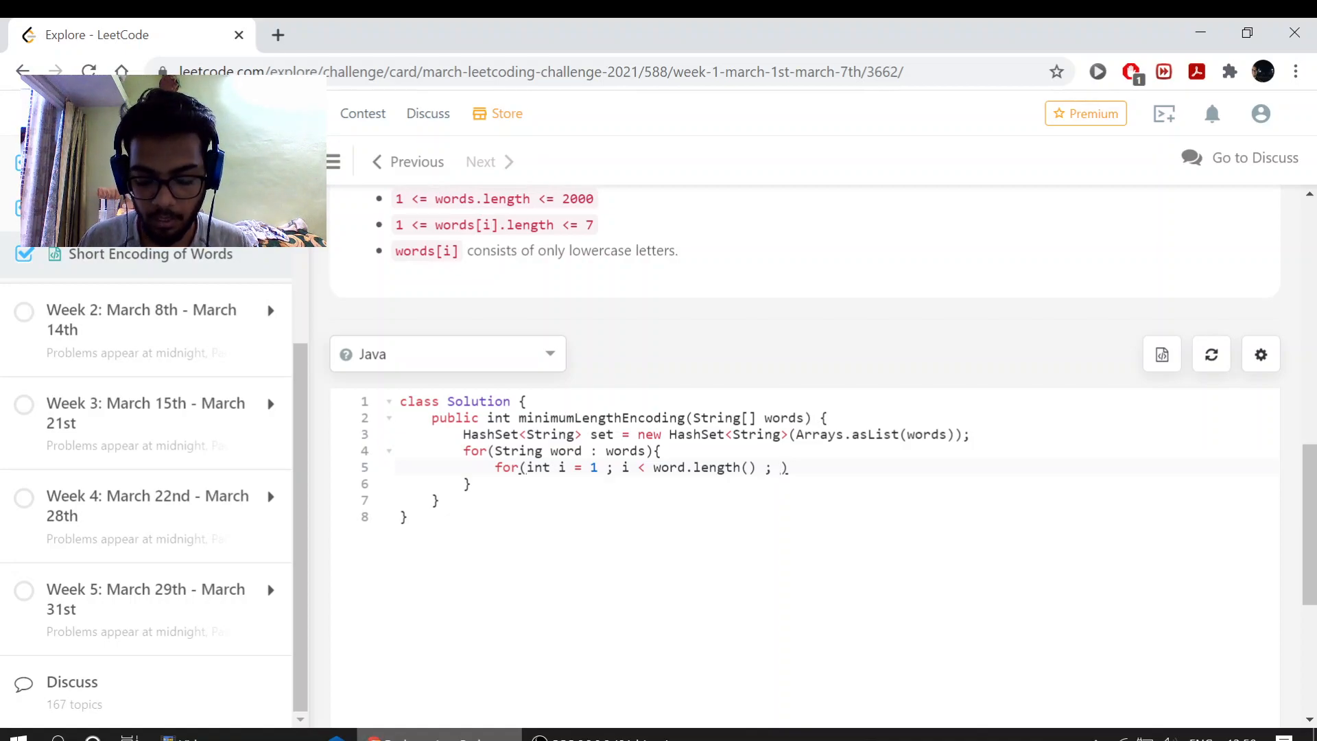
type("++){}")
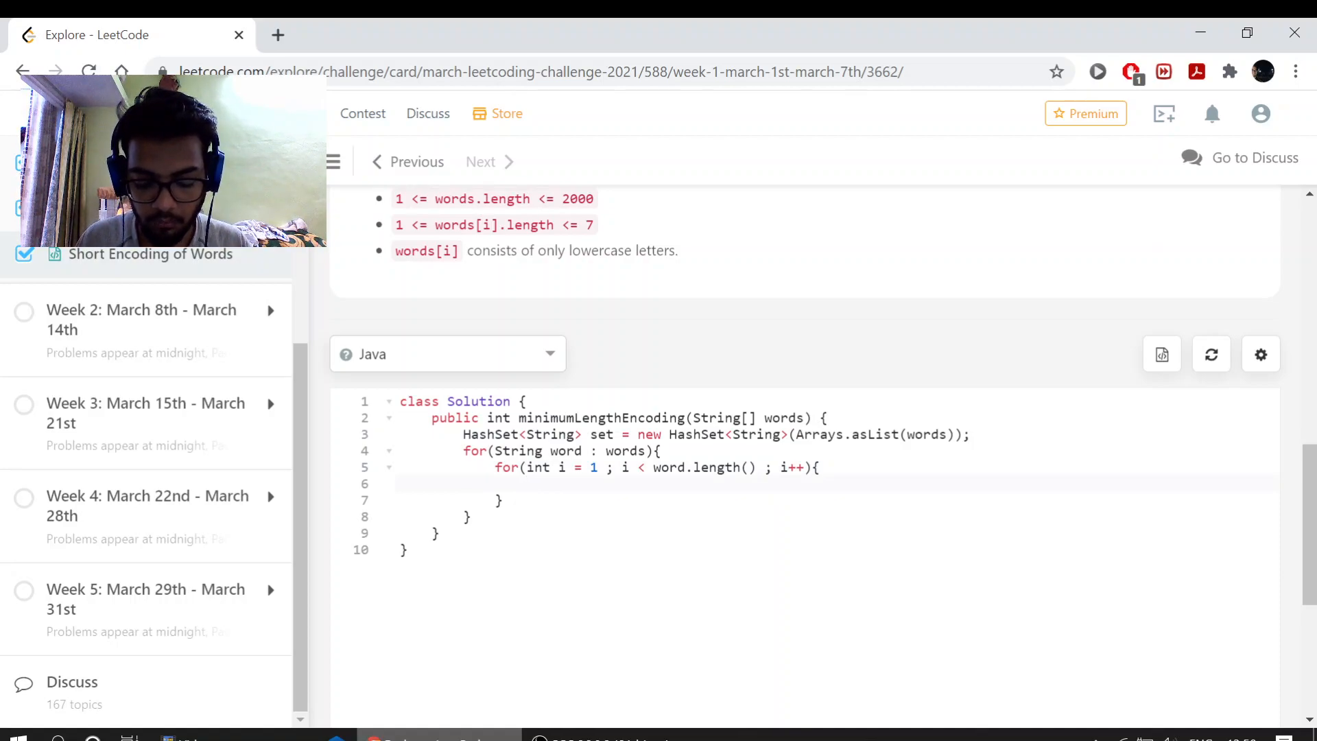
type("set.rem")
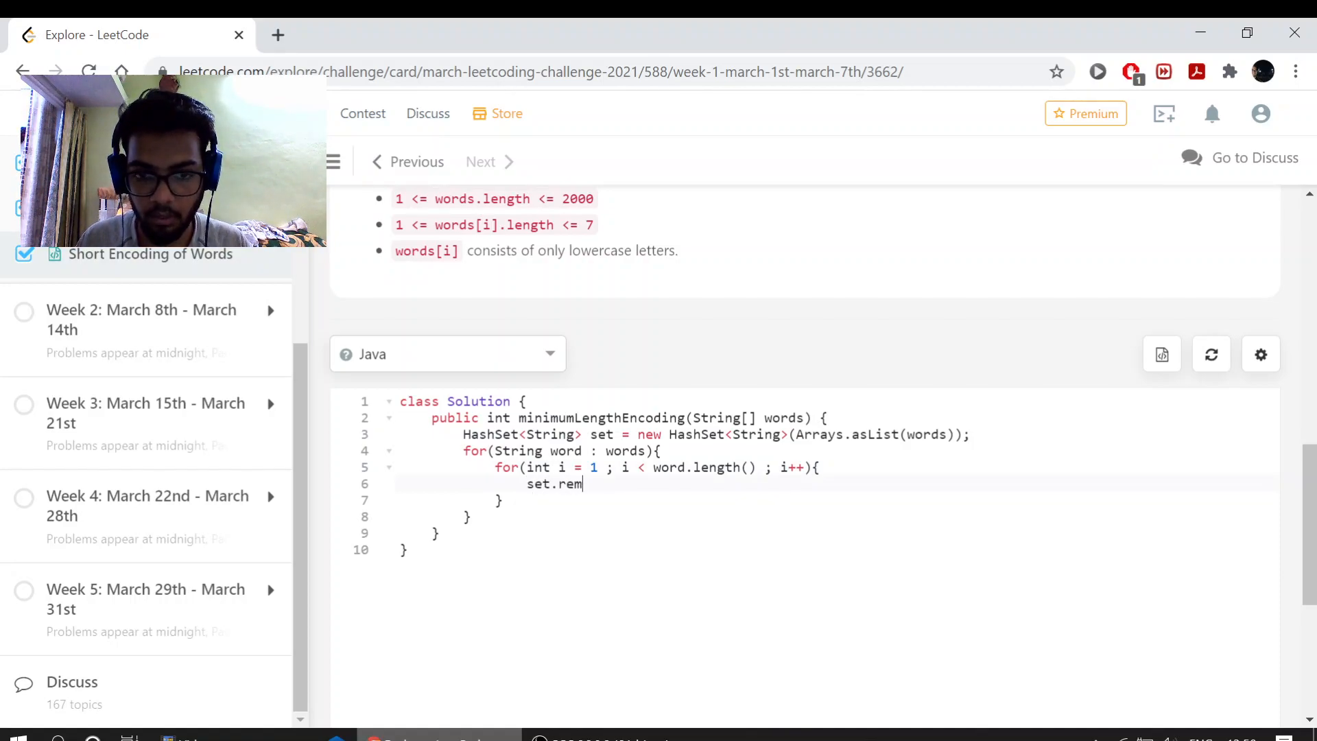
type("ove()")
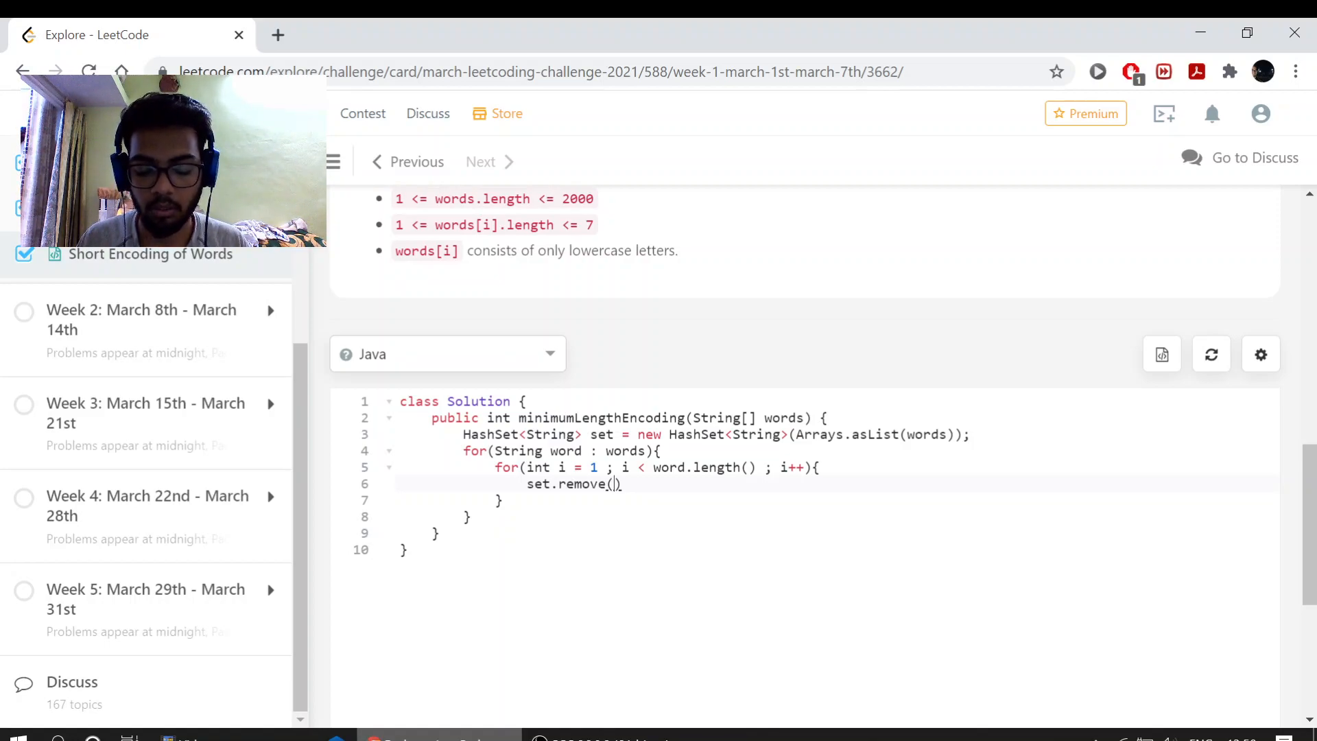
type("word")
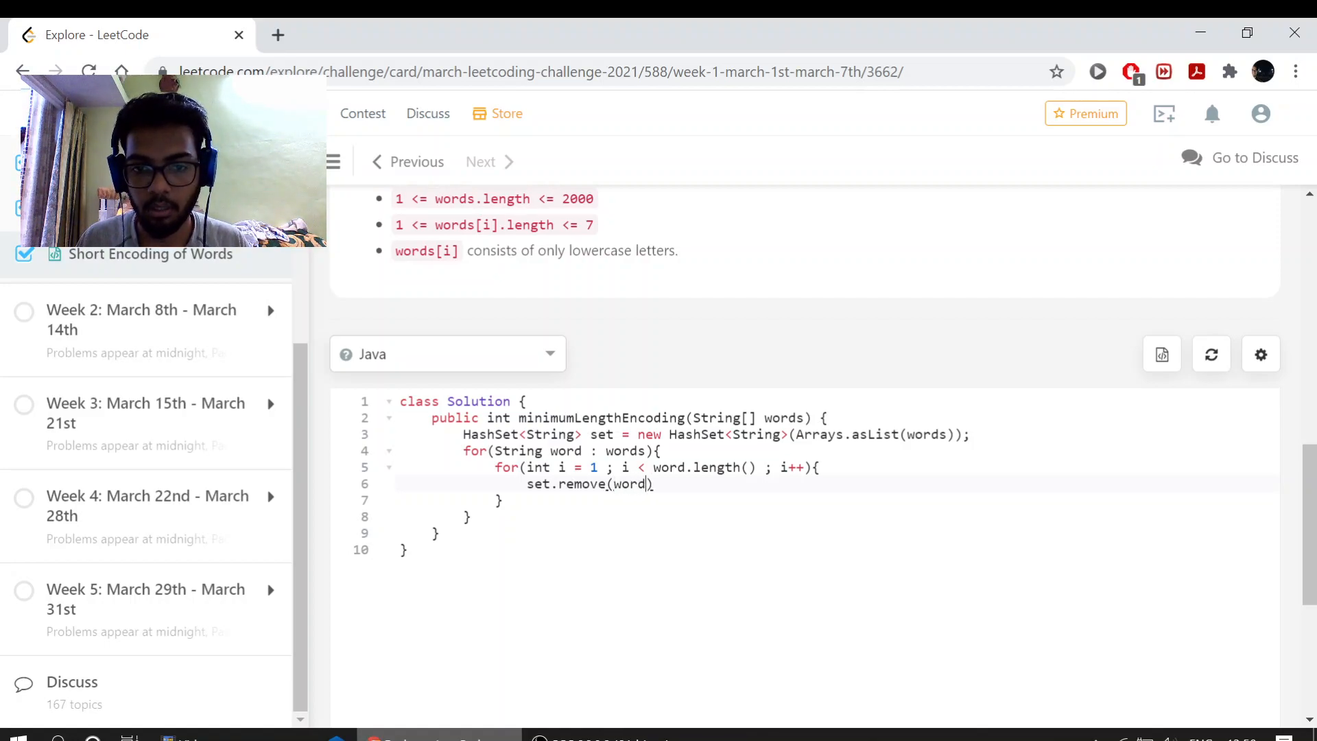
type(".substring(")
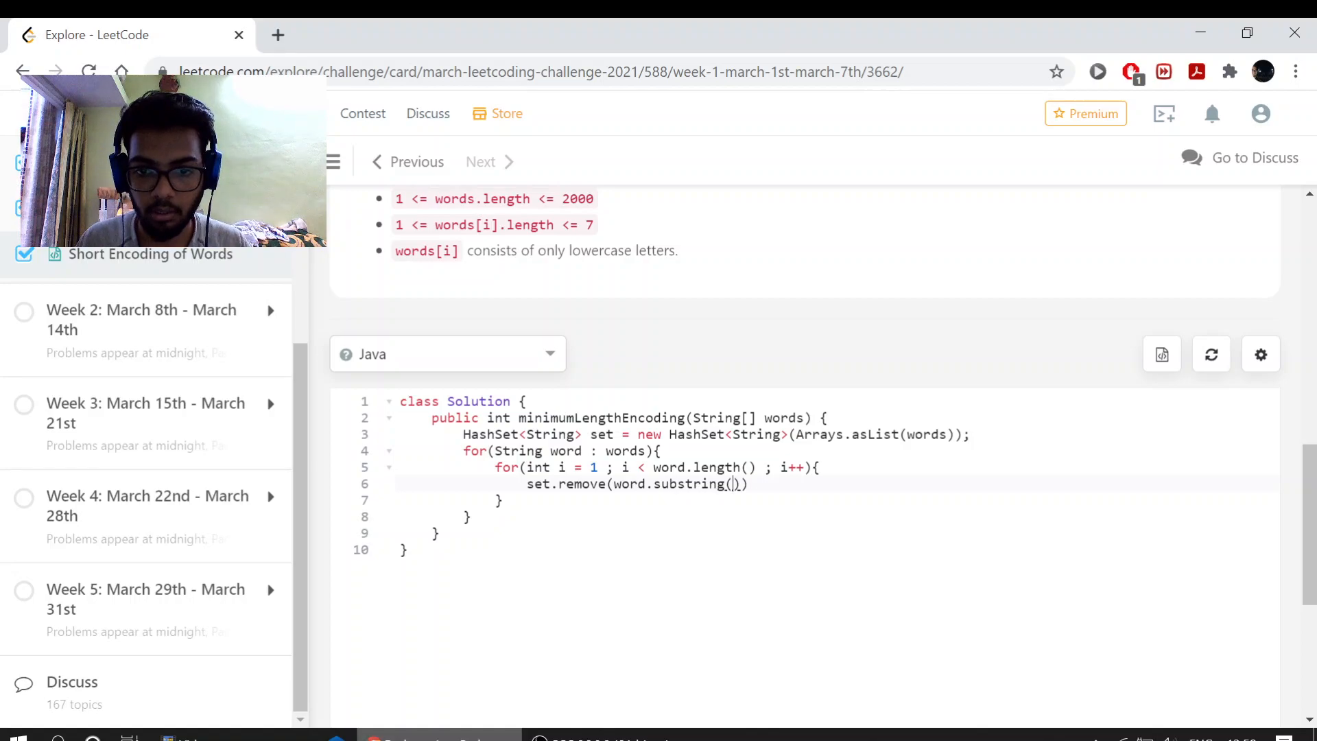
type("k")
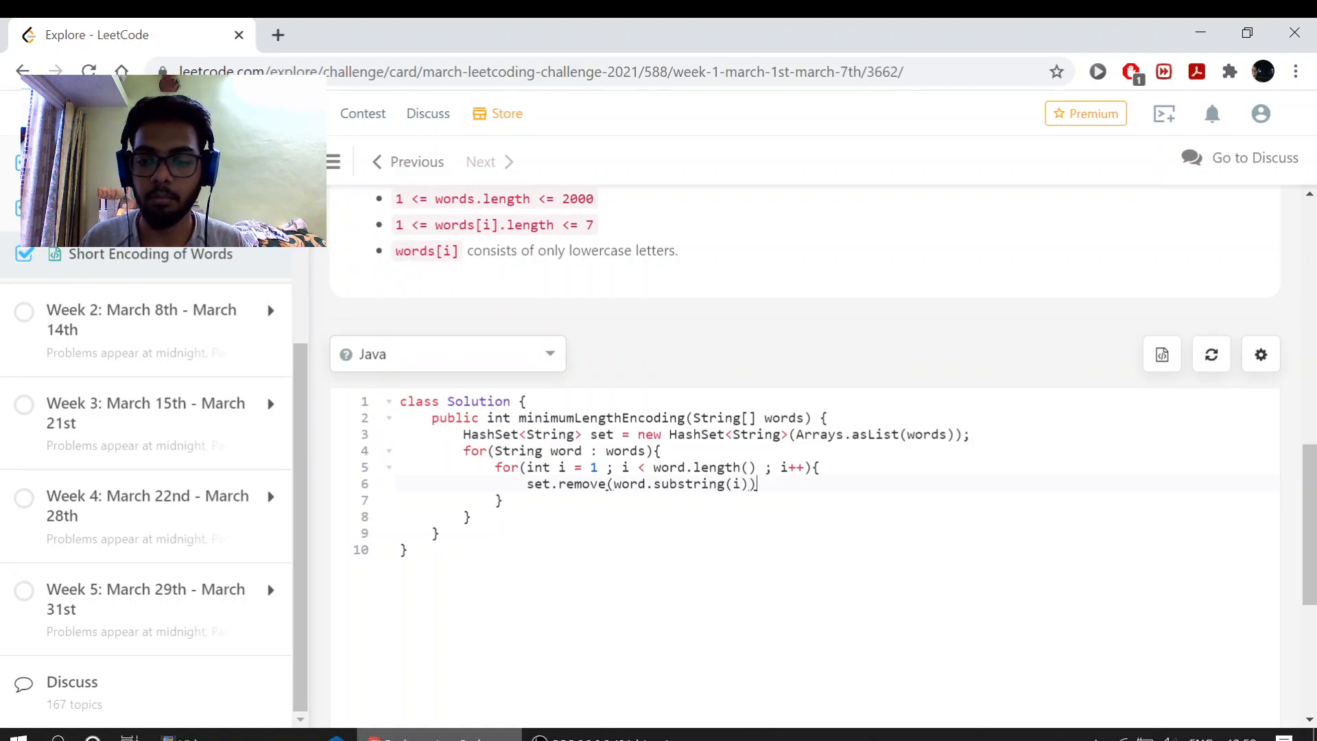
type(";")
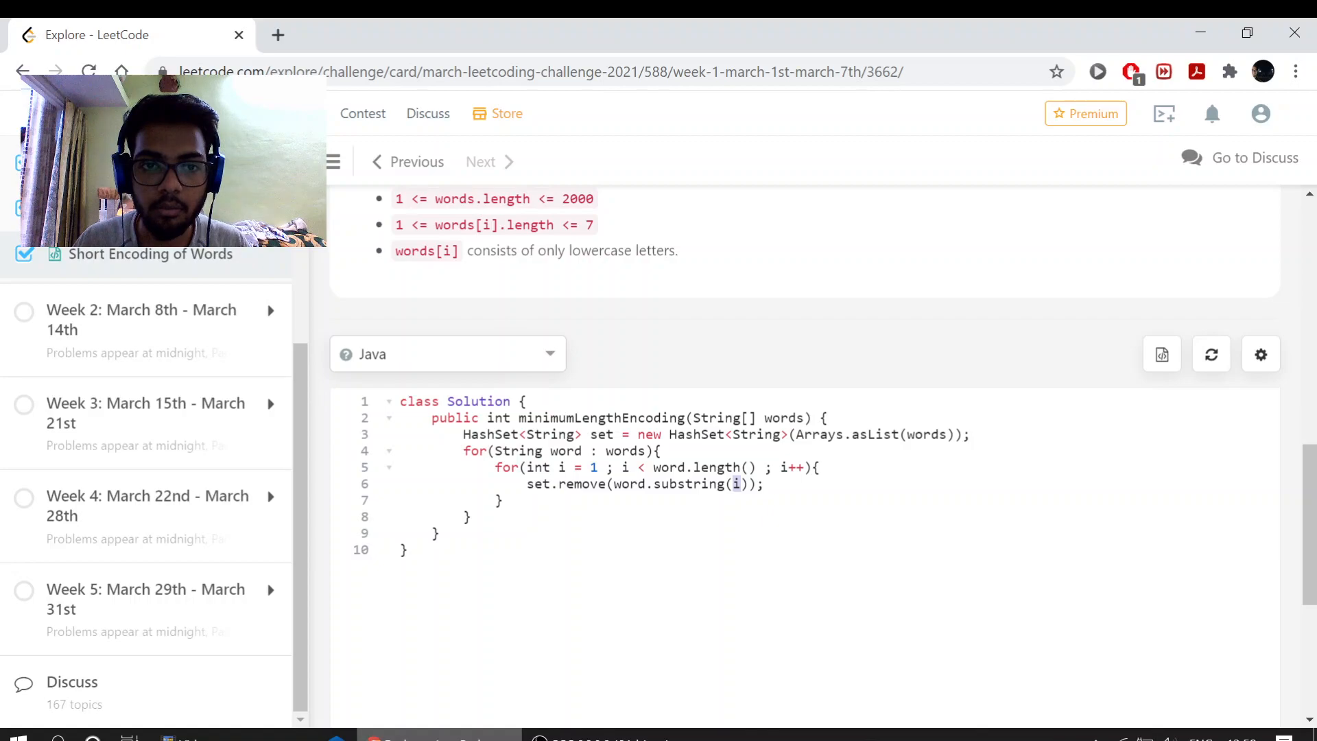
double_click(466, 224)
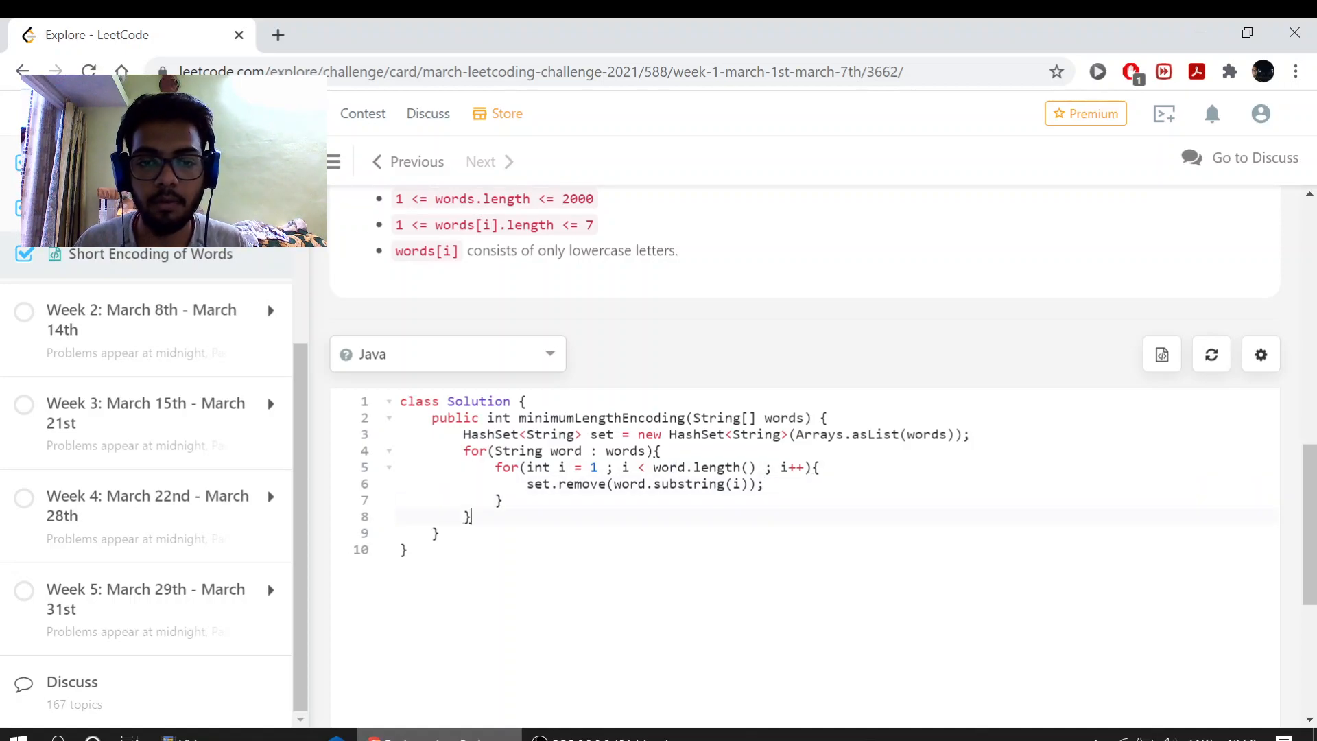
Add an empty line after the outer loop and reread Example 1's encoded string
key("enter")
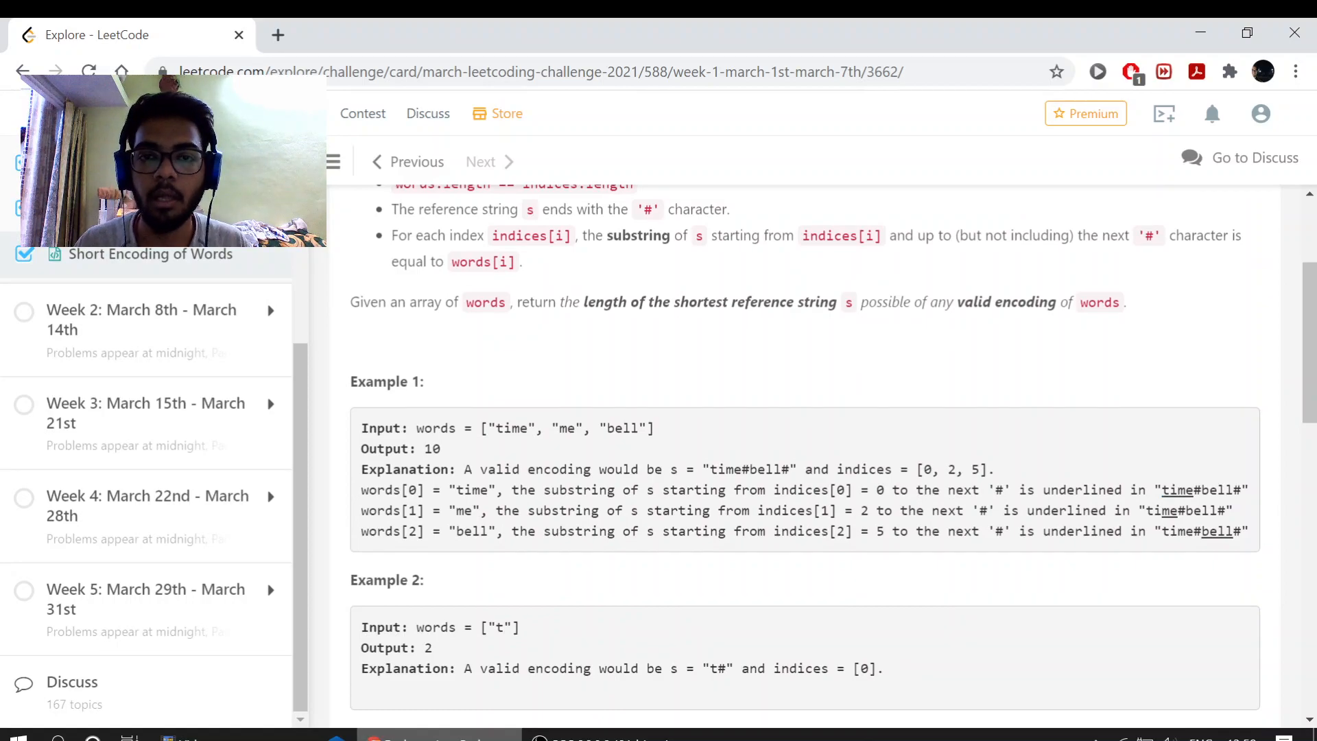
left_click_drag(1164, 490, 1218, 490)
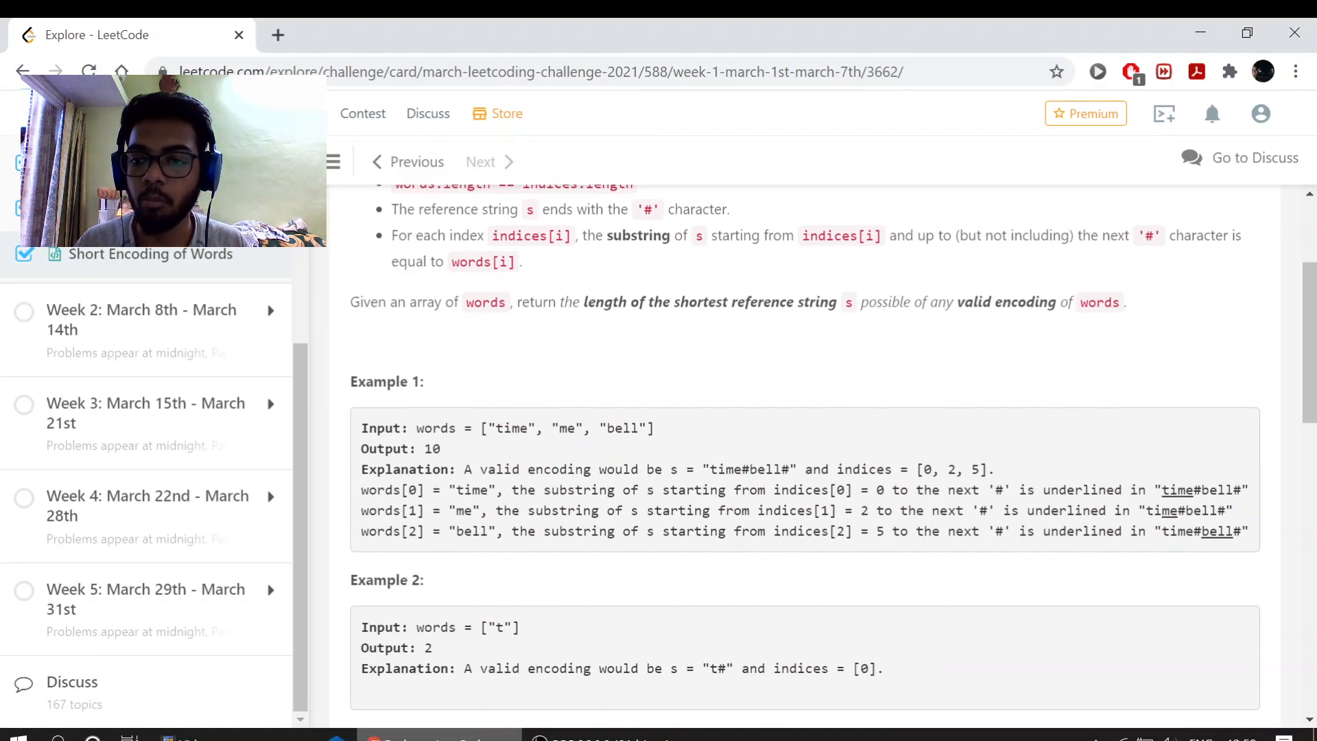
double_click(1178, 490)
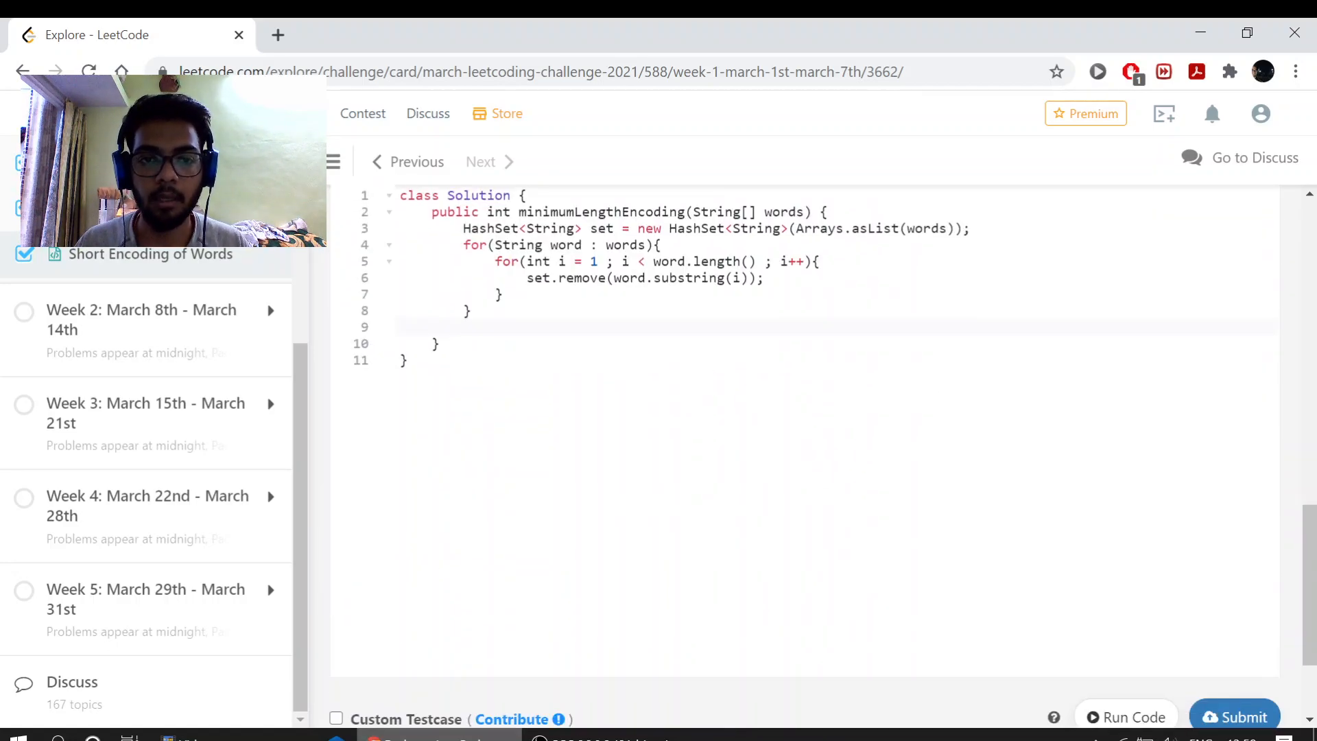
Declare int answer = 0, add word.length() + 1 per set word, and return answer
type("int se")
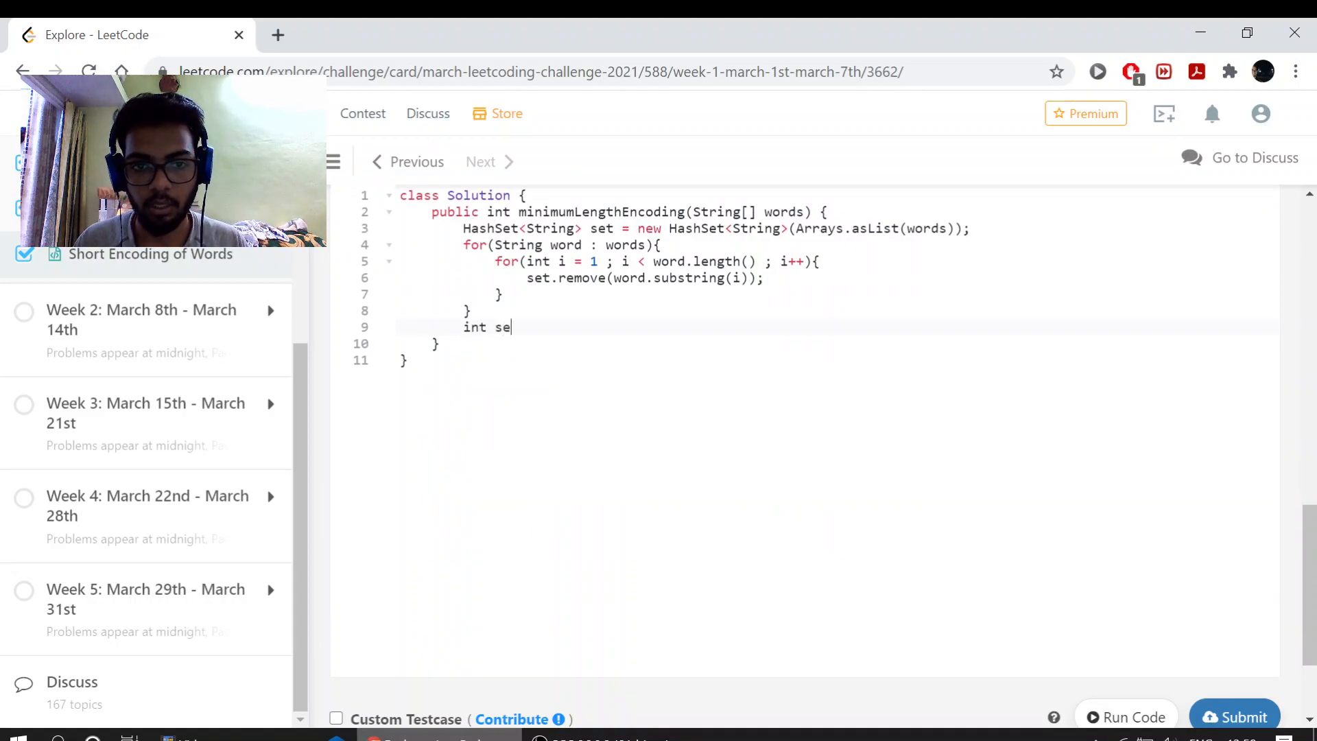
type("asw")
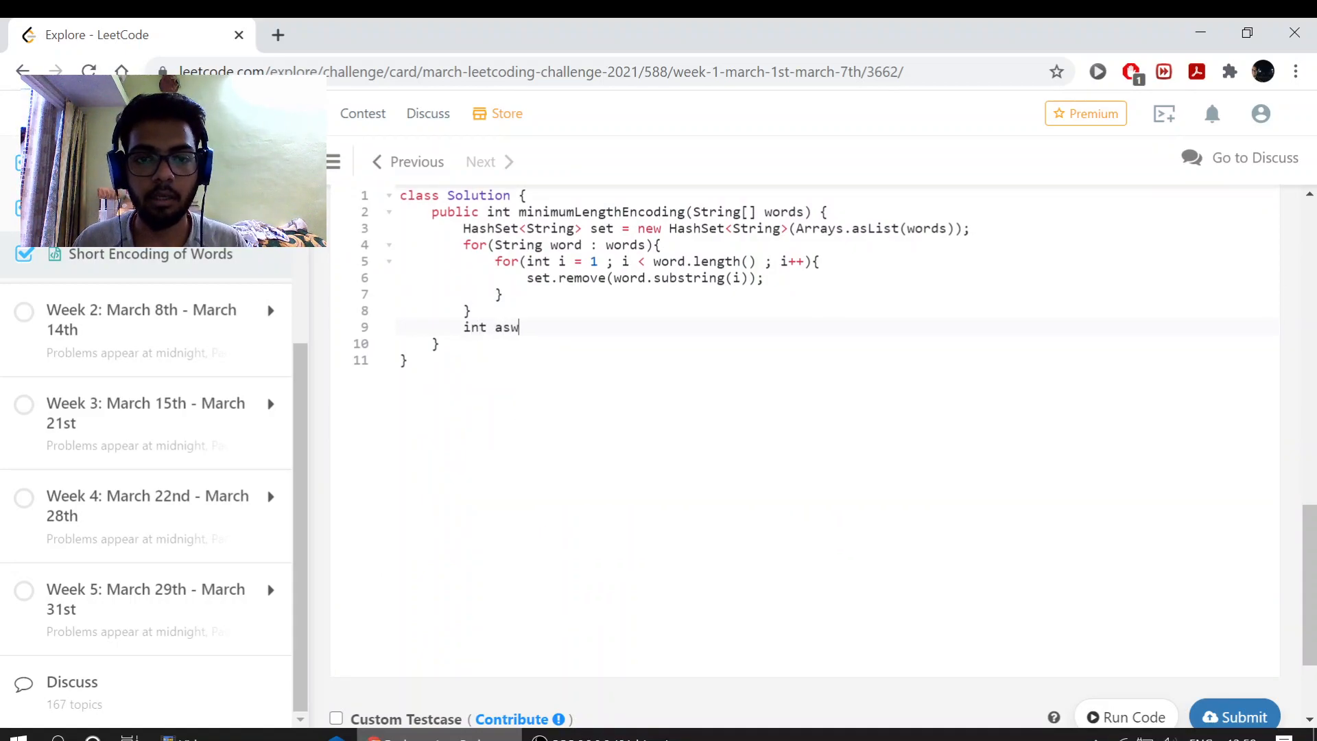
type("nwe")
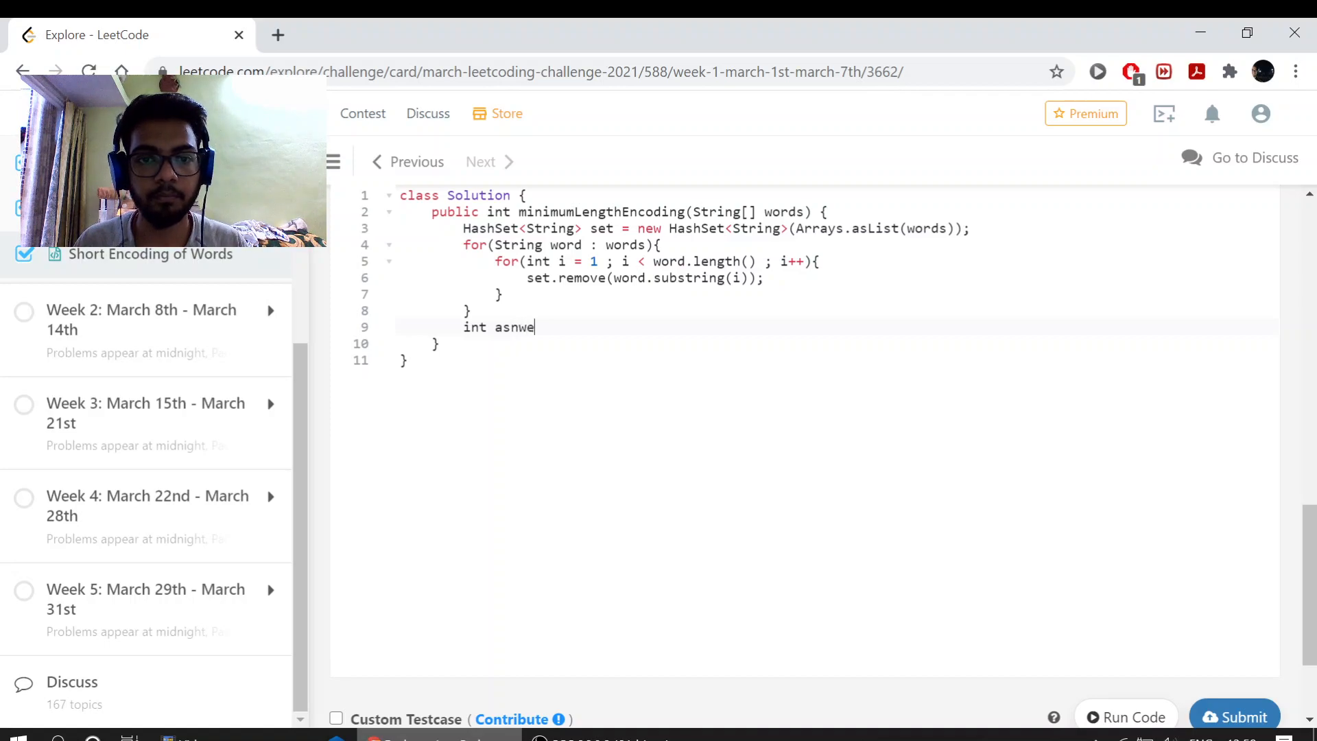
key("Backspace")
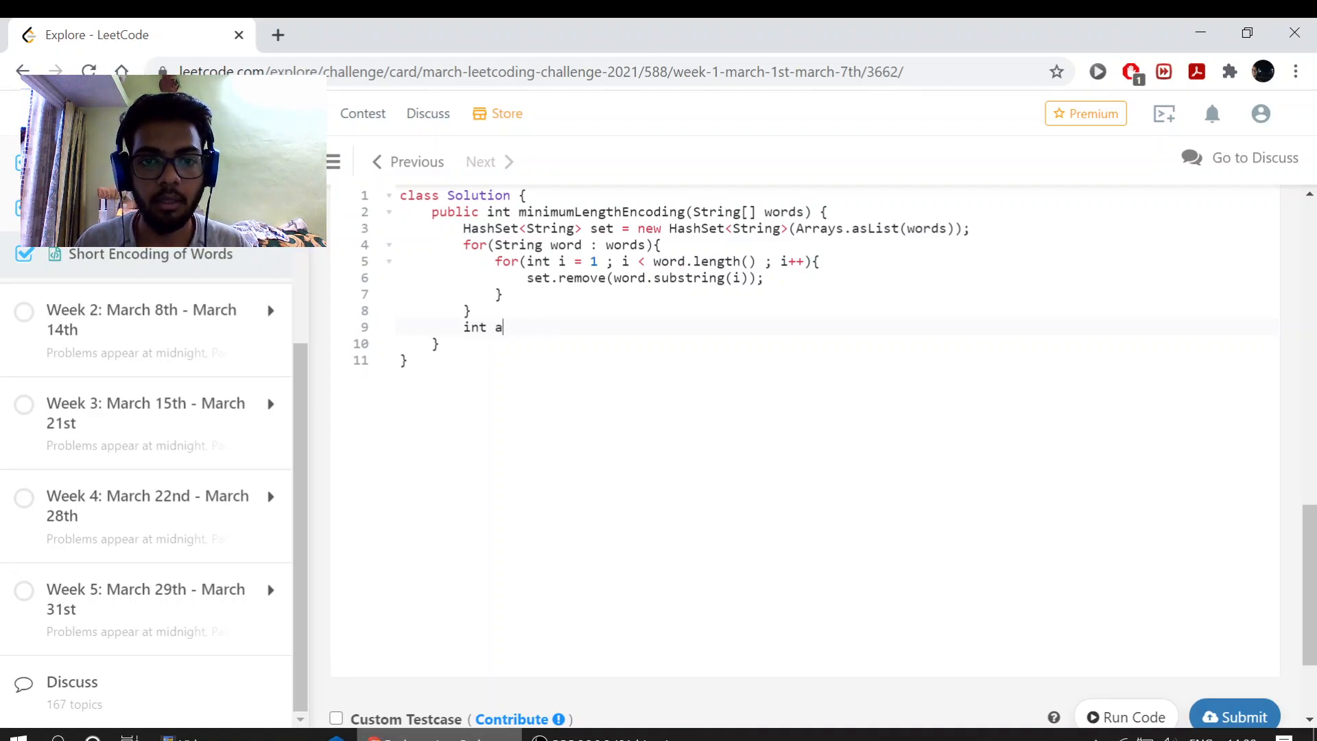
type("nswer = 0;")
type("for(String word : s")
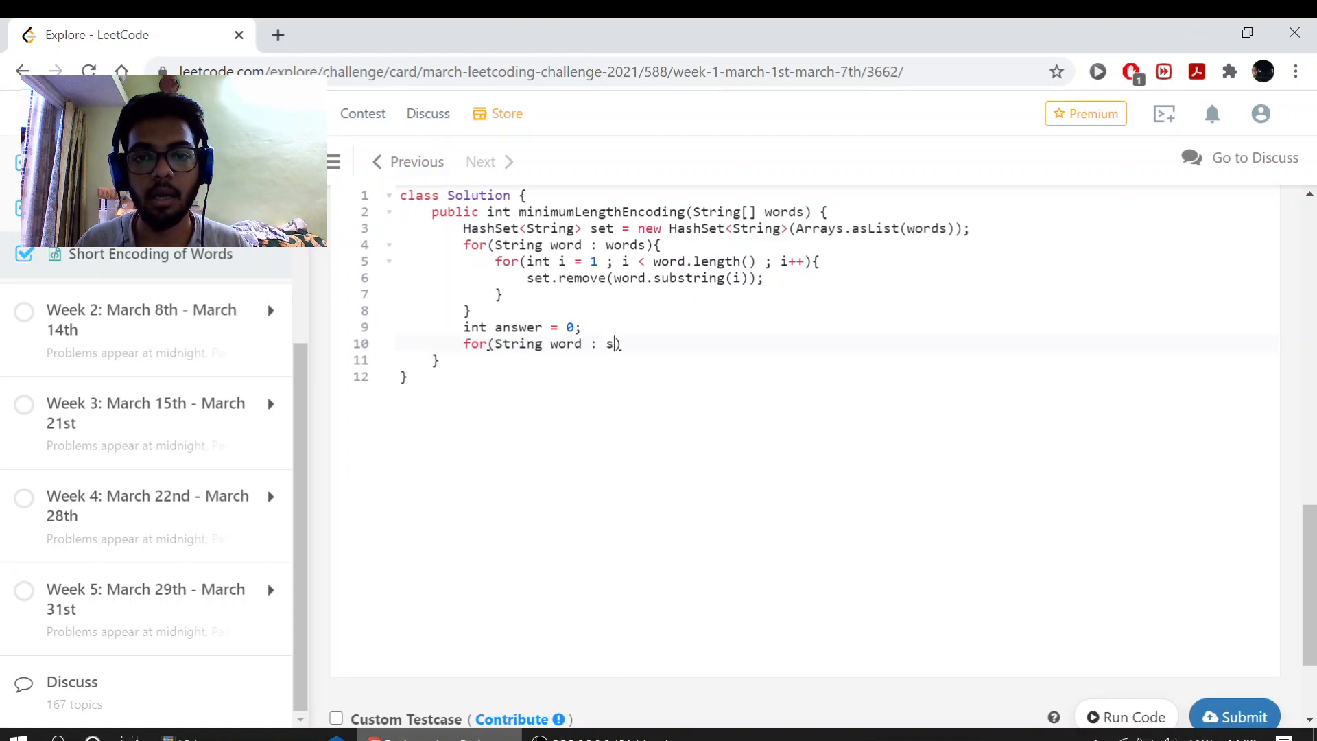
type("et){")
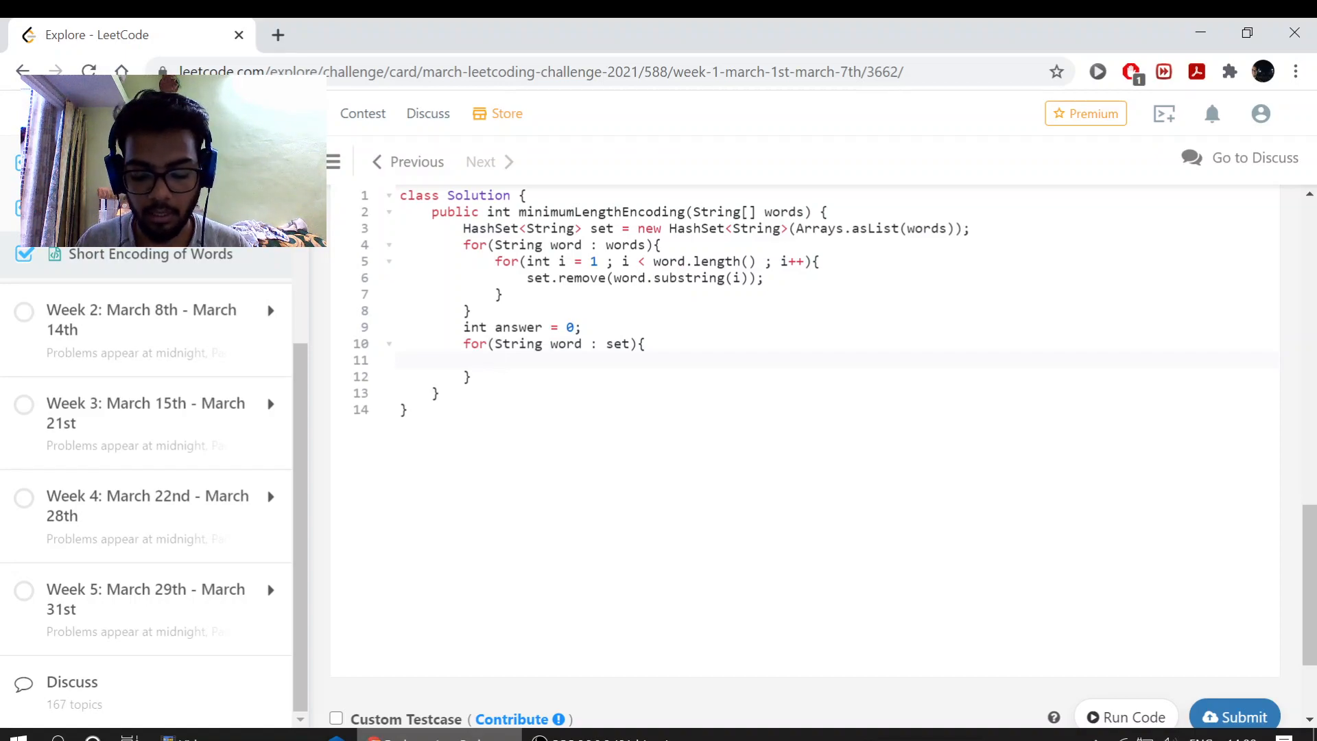
type("answer")
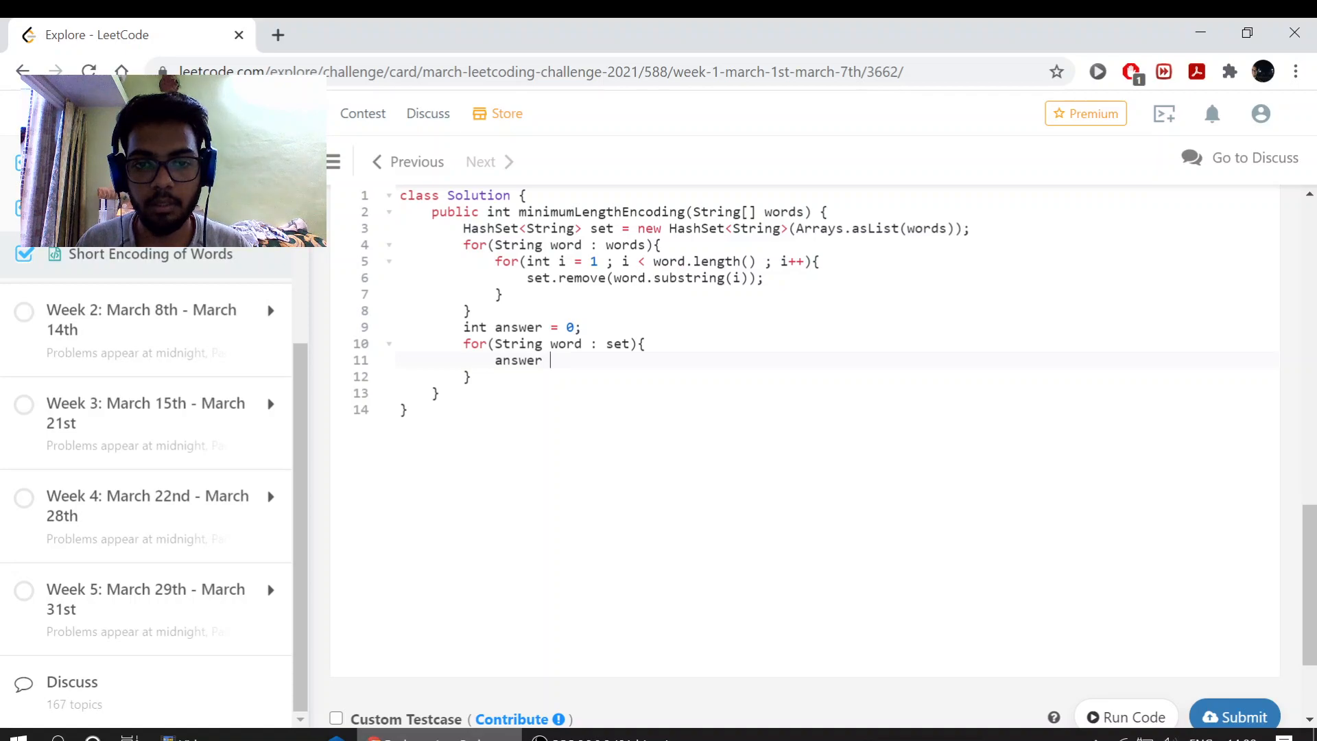
type("+= word.lengt")
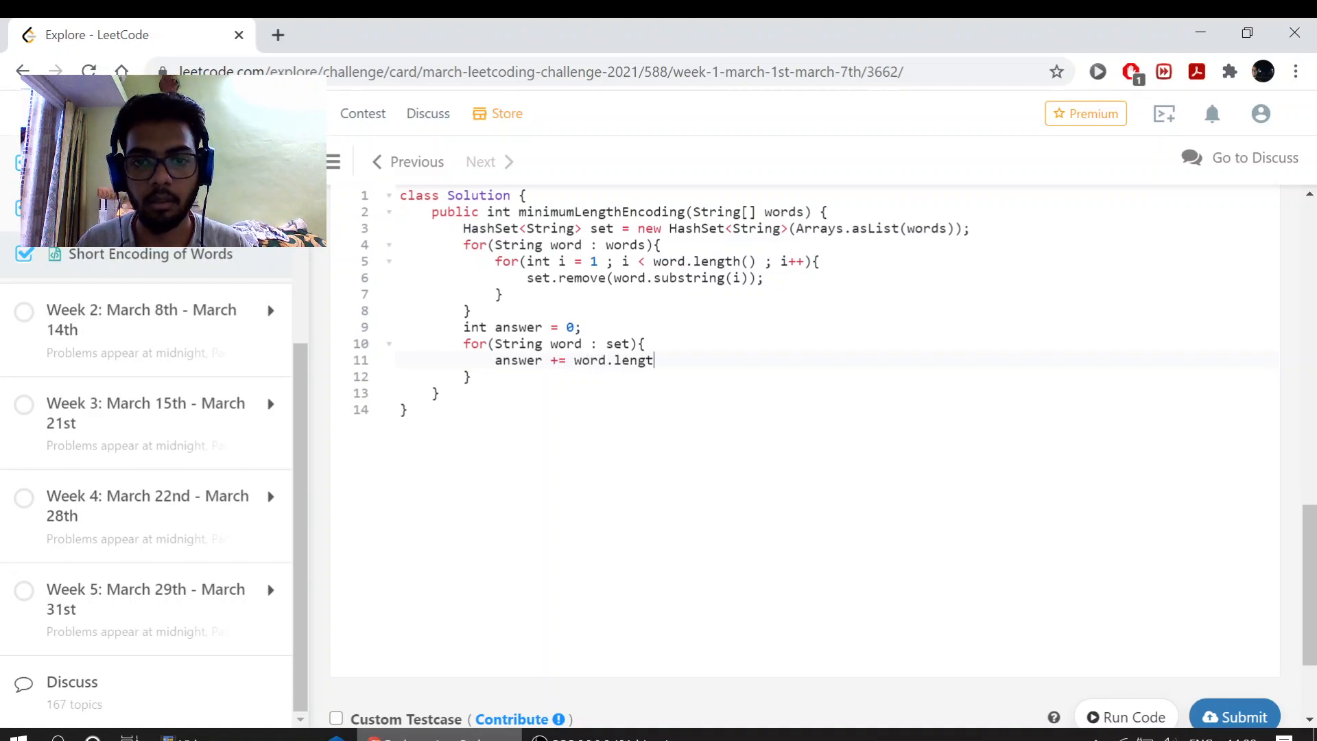
type("h()")
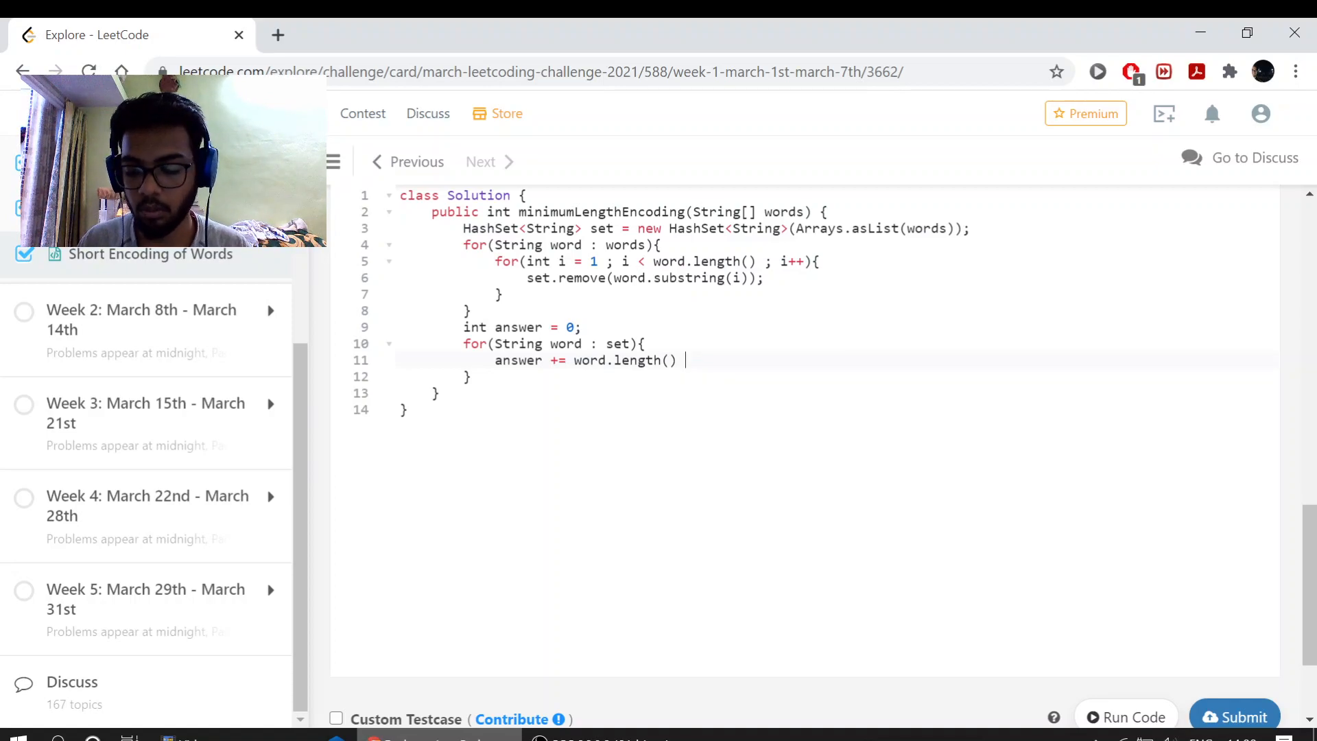
type("+ 1 ;")
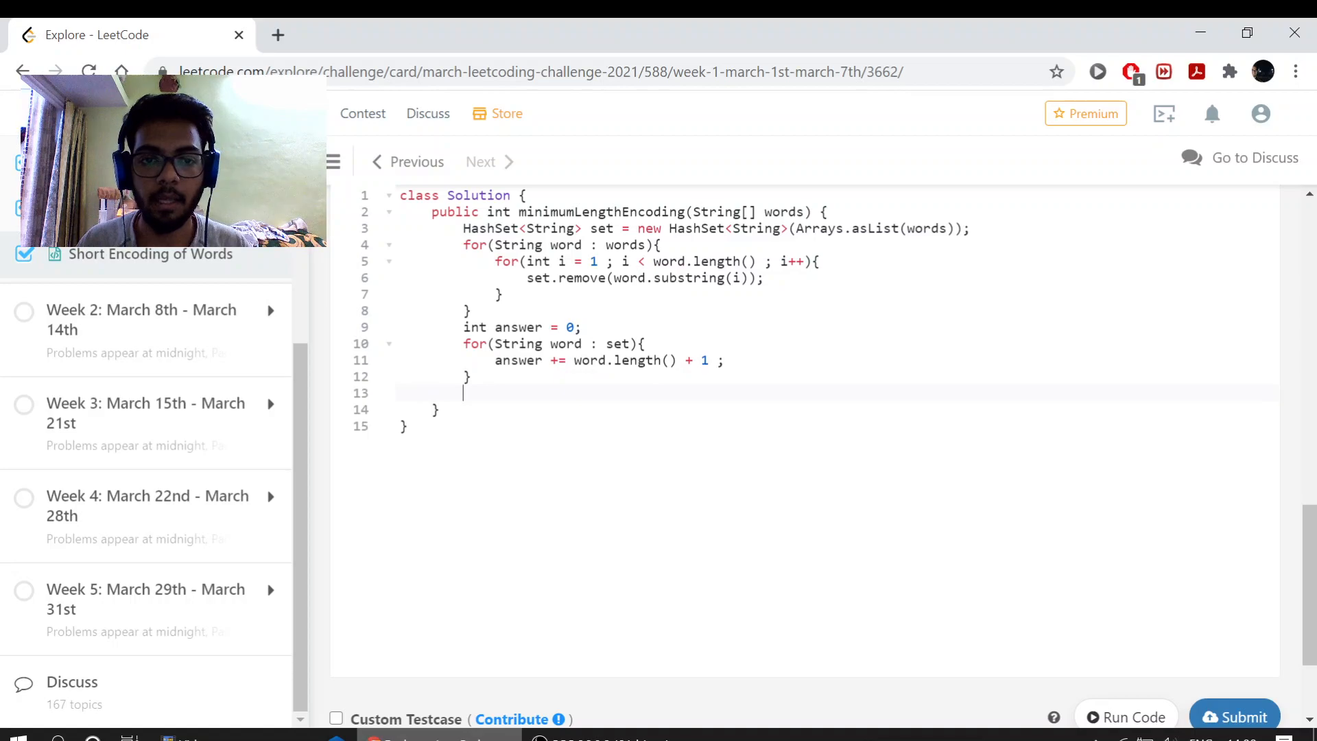
type("return asn")
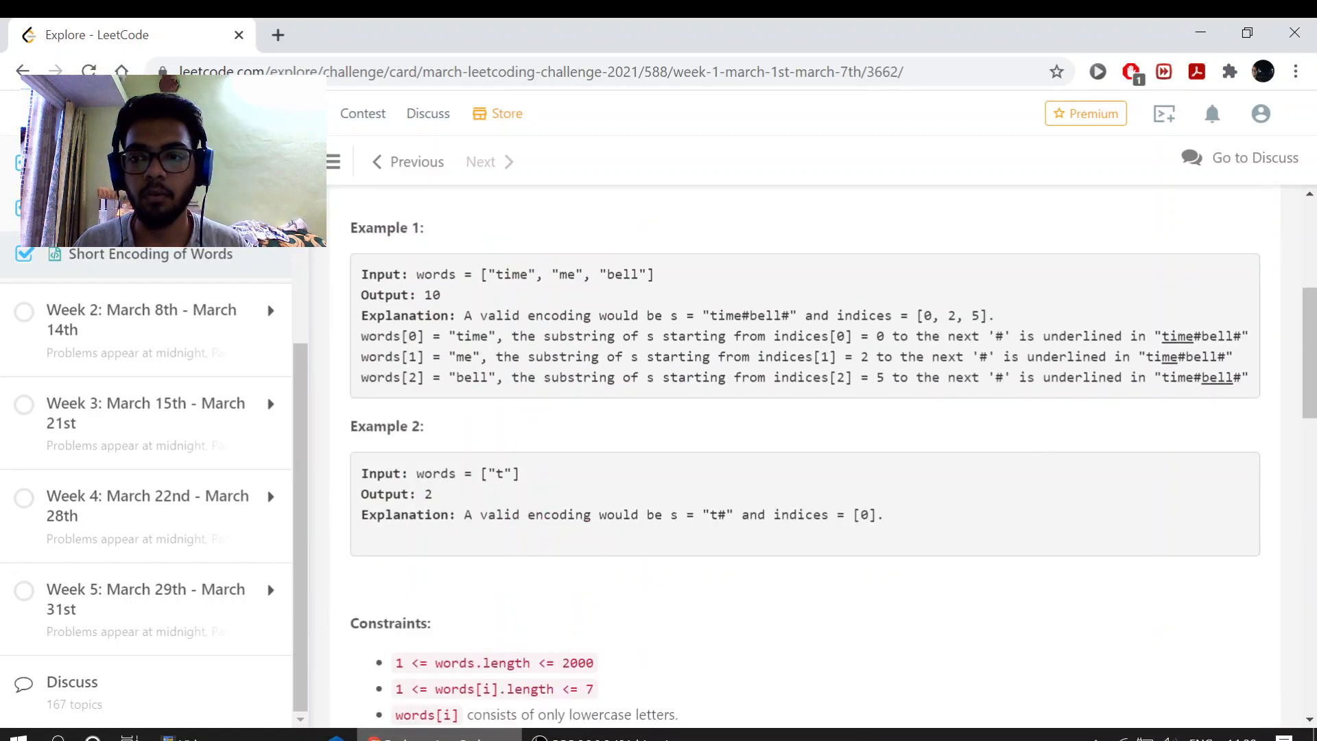
Submit the solution and confirm Accepted with output 10 matching expected 10
left_click(1234, 556)
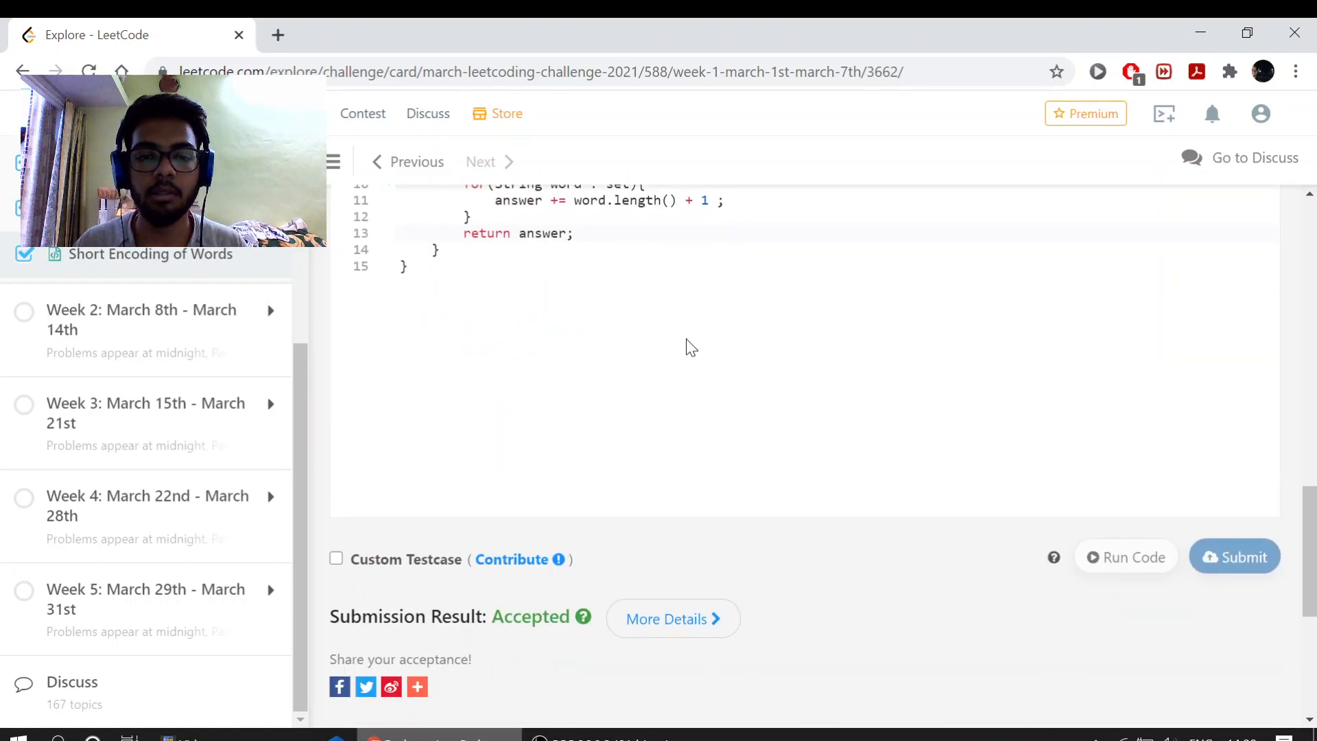
left_click(1126, 556)
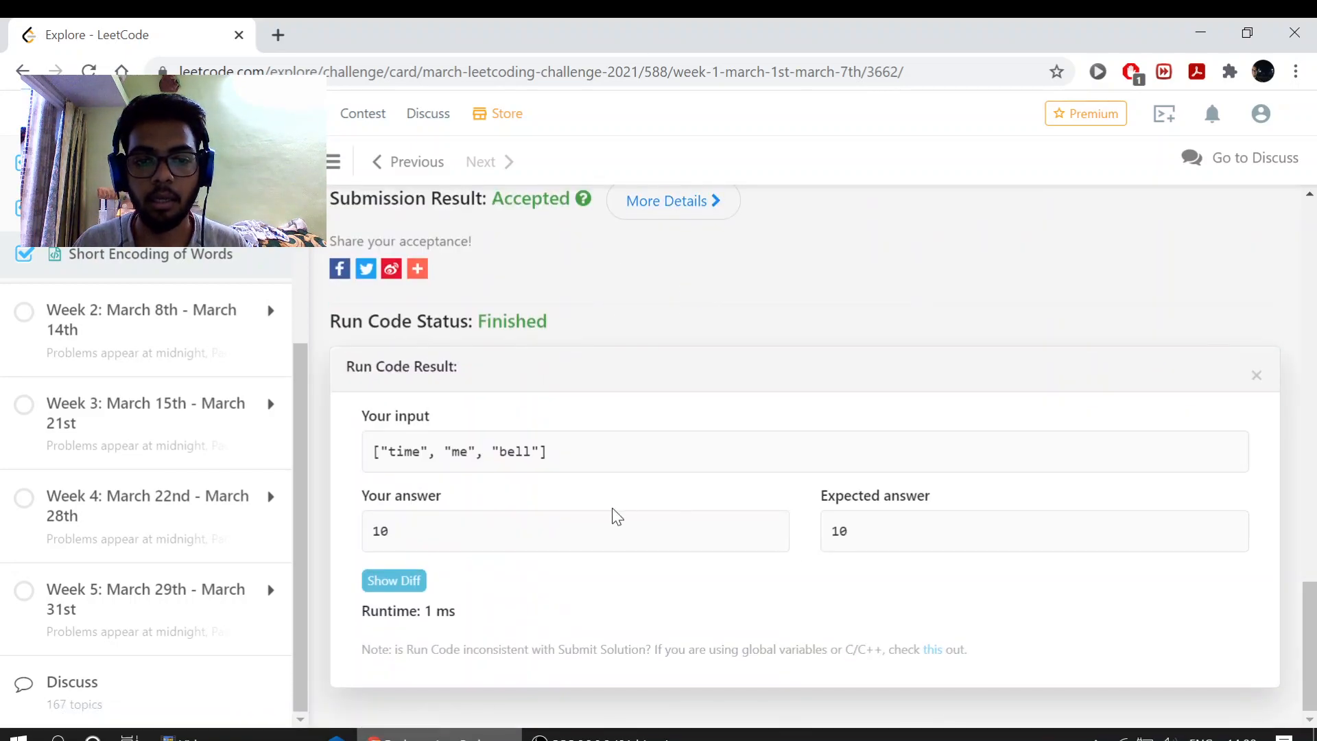
left_click(1234, 636)
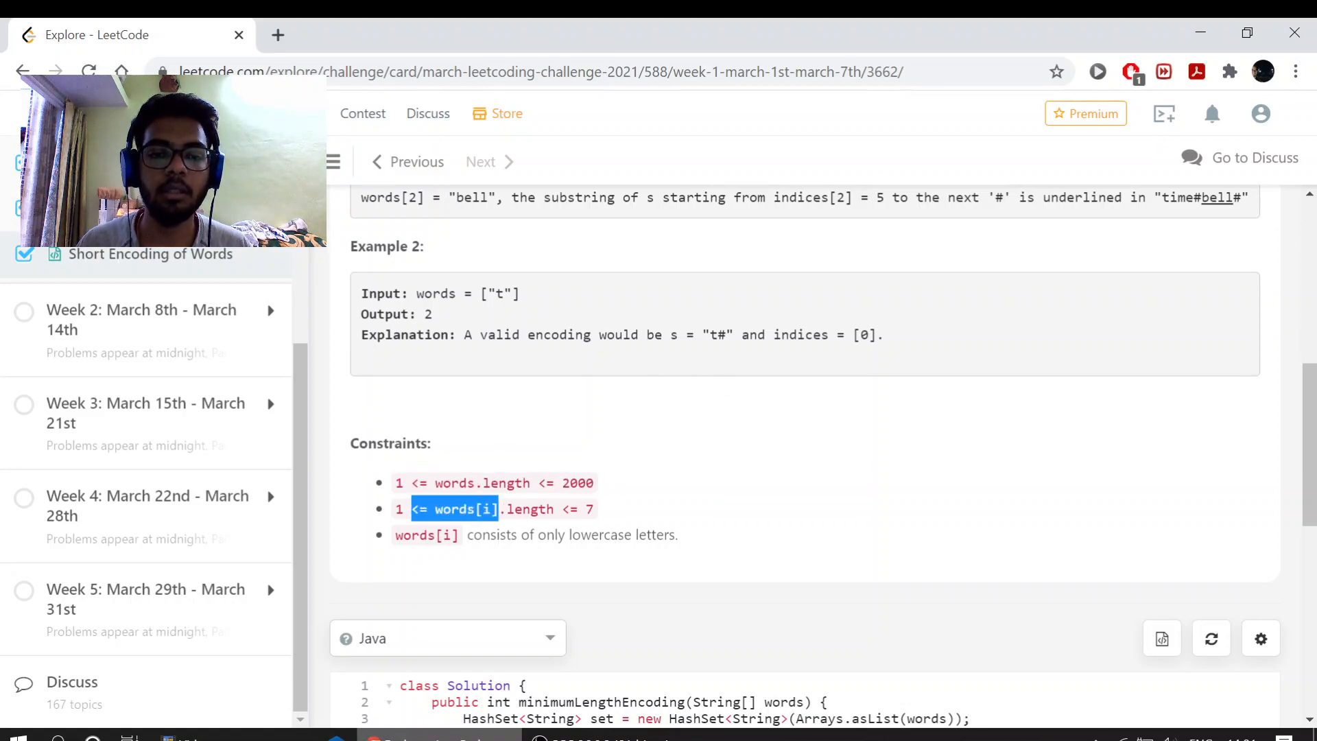
scroll("down", 3)
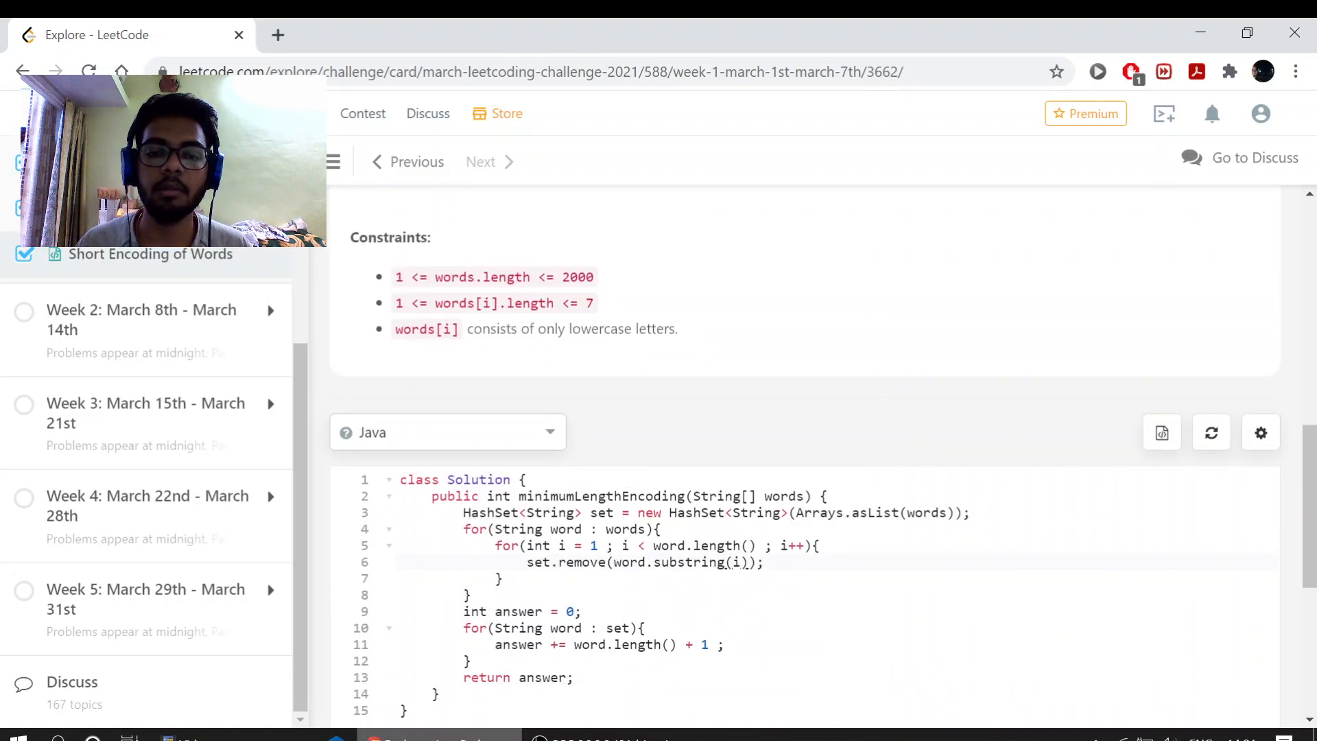
scroll("down", 3)
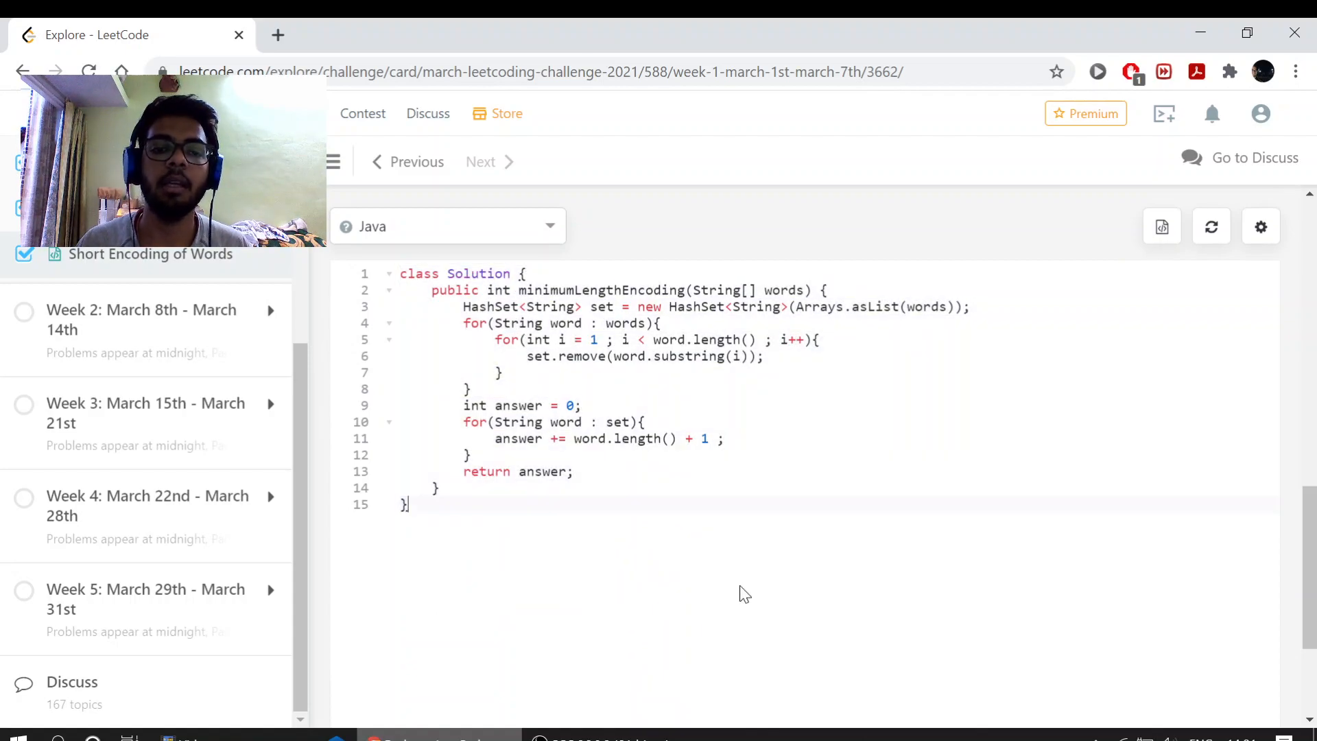